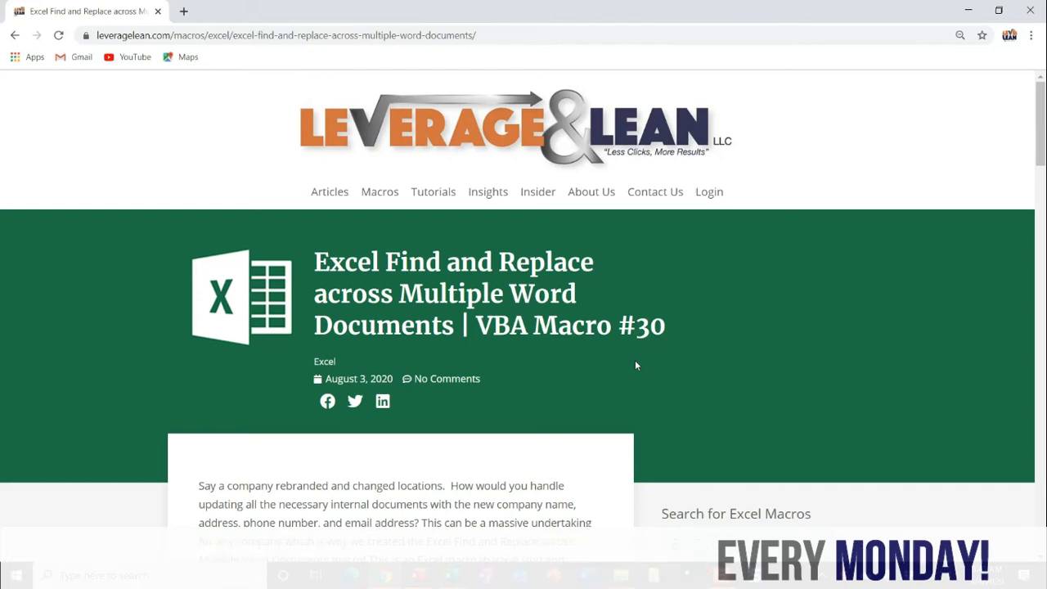
Scroll the article past the video to the FindReplaceAcrossMultipleWordDocuments VBA code listing.
scroll(down, 3)
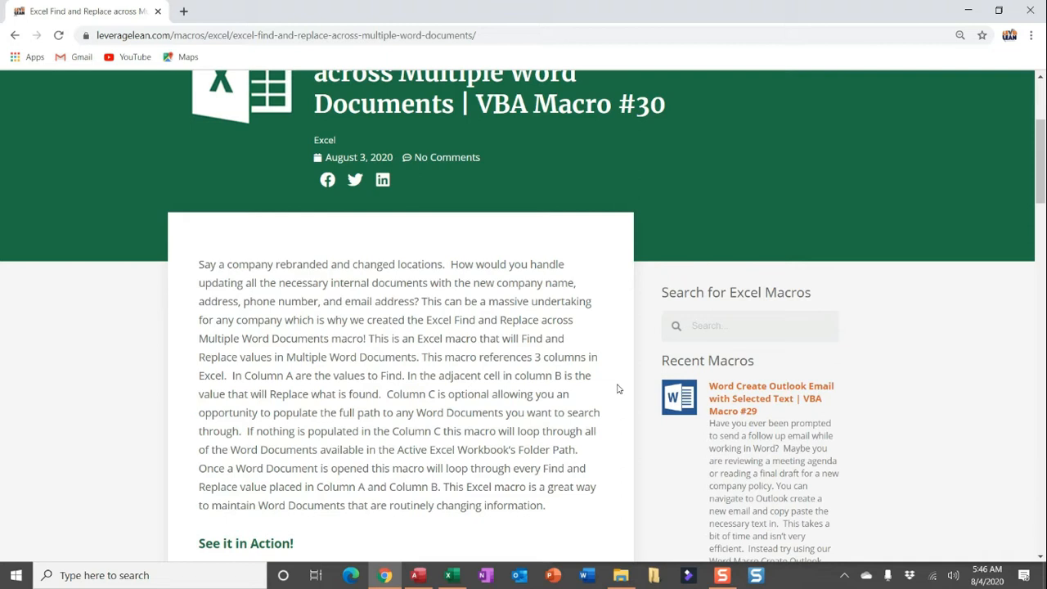
scroll(down, 3)
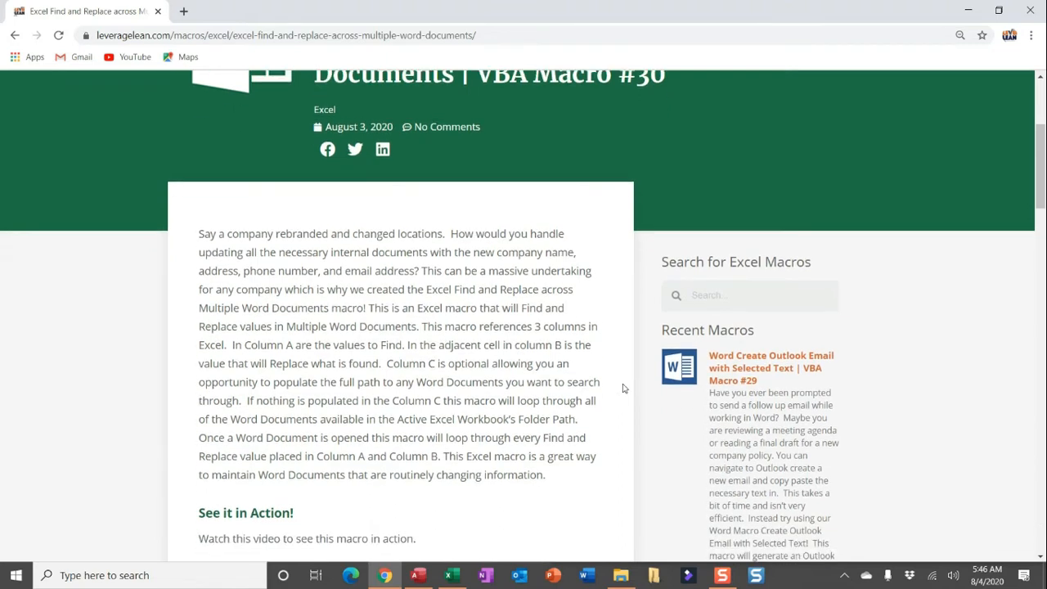
scroll(down, 3)
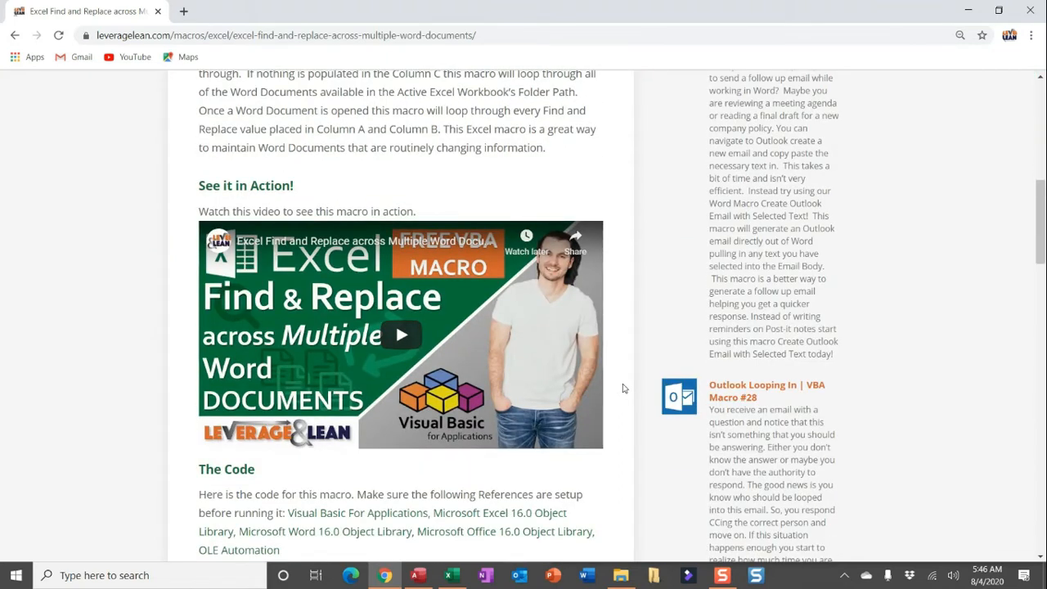
scroll(down, 3)
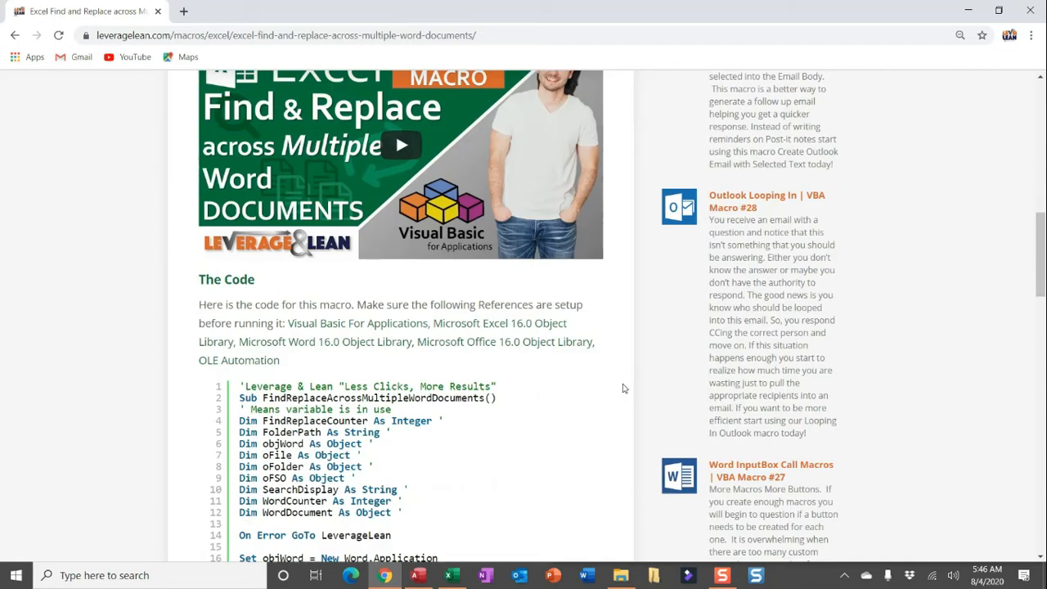
scroll(down, 3)
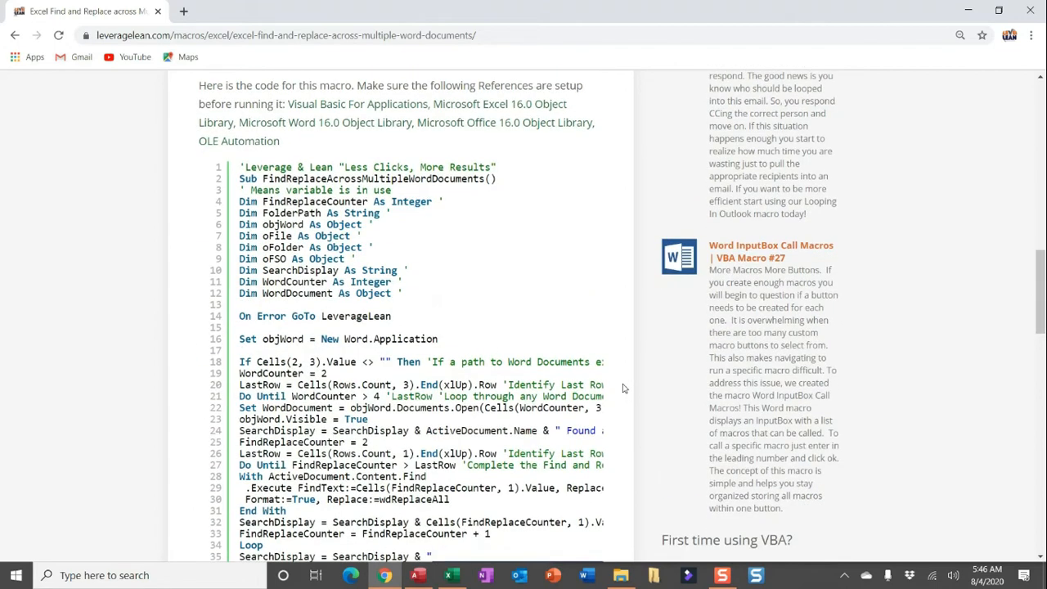
scroll(down, 3)
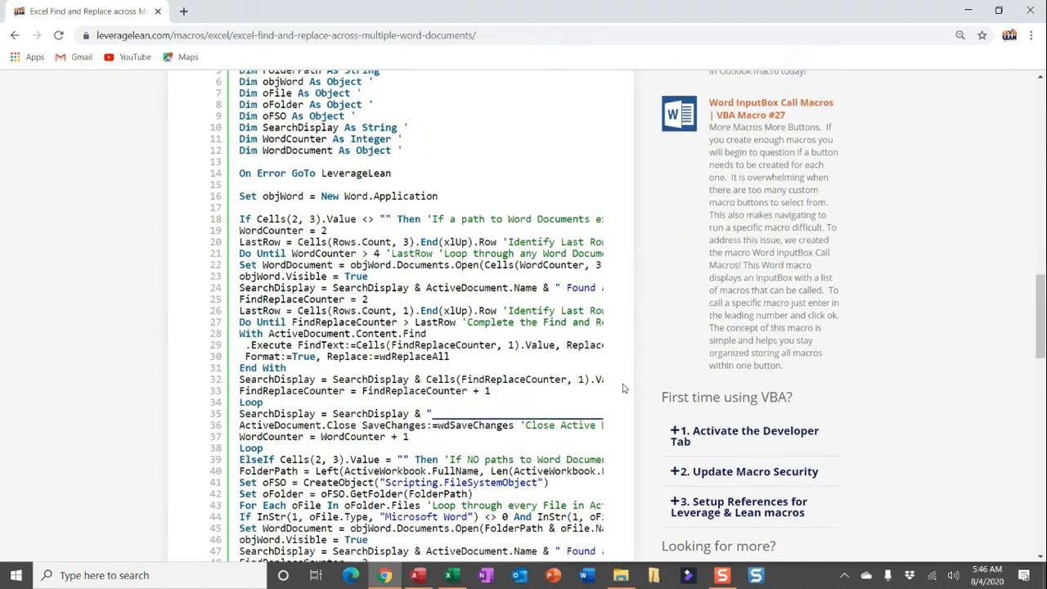
scroll(down, 3)
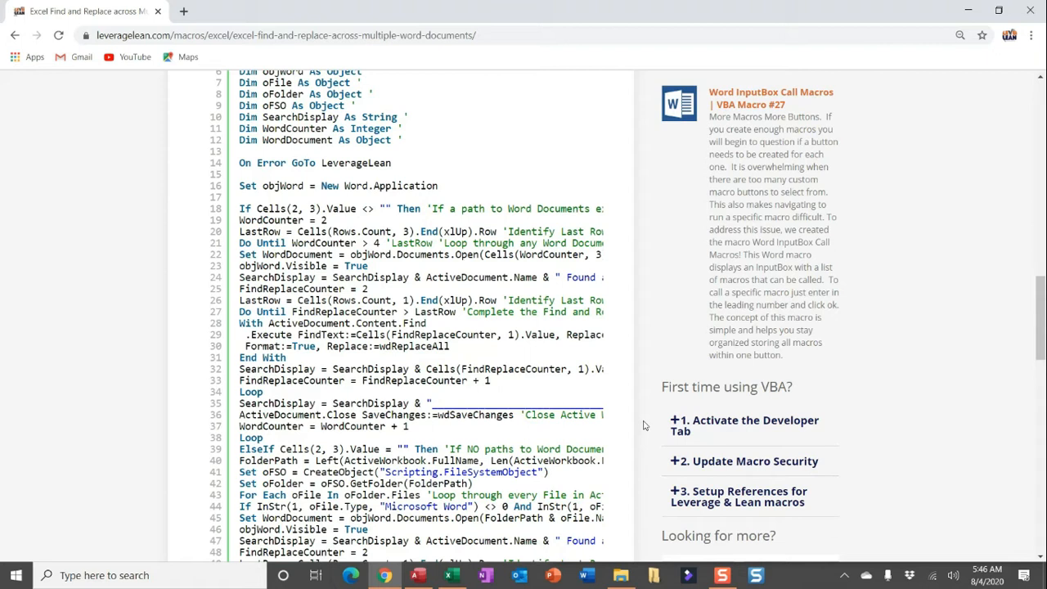
mouse_move(630, 425)
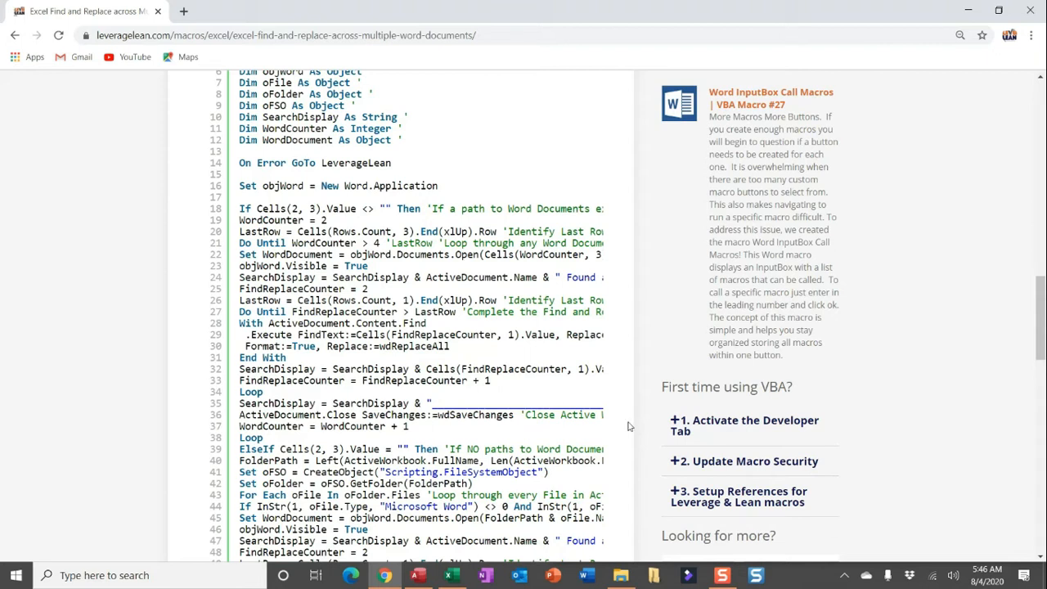
Switch to the workbook and tick Developer under Customize Ribbon in More Commands.
click(451, 575)
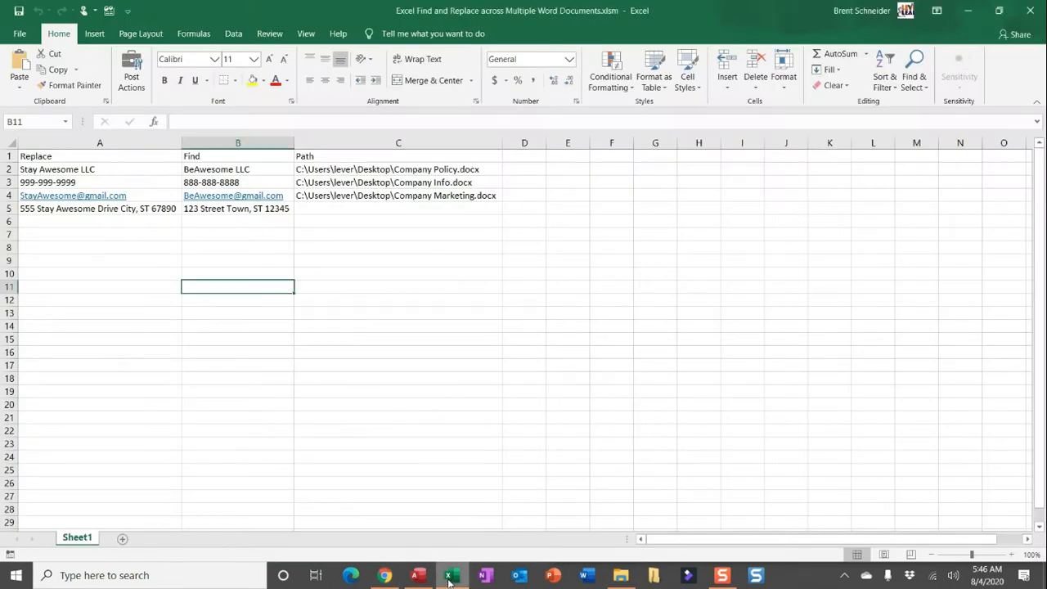
click(129, 11)
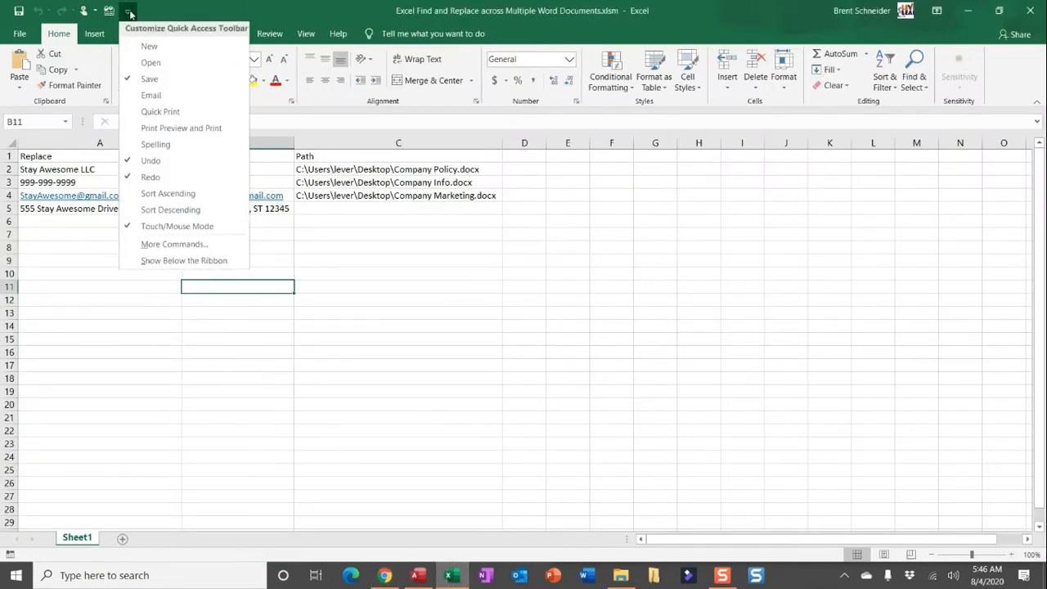
mouse_move(174, 246)
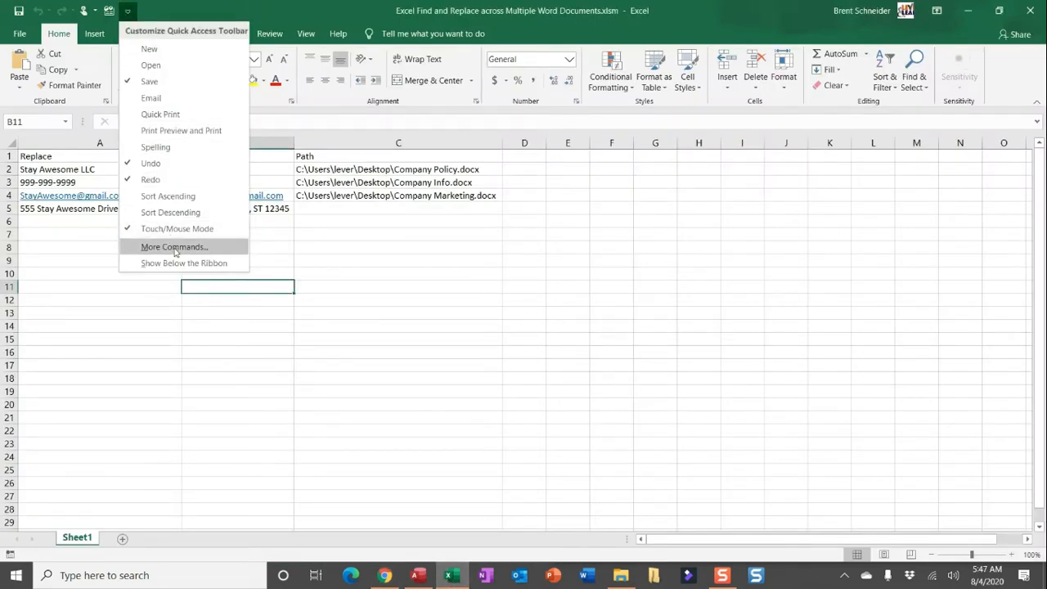
click(174, 246)
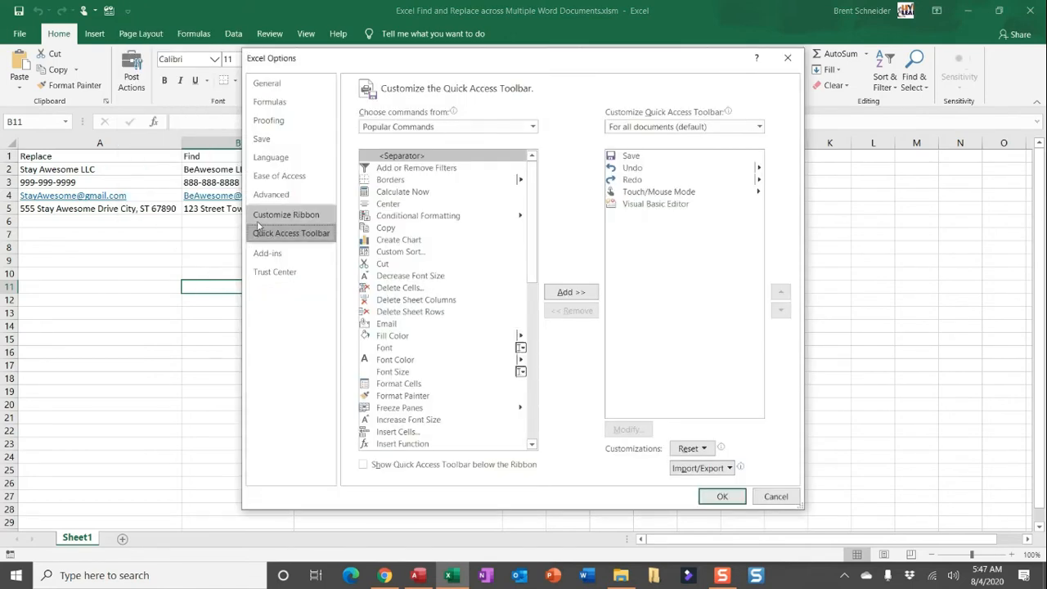
click(285, 214)
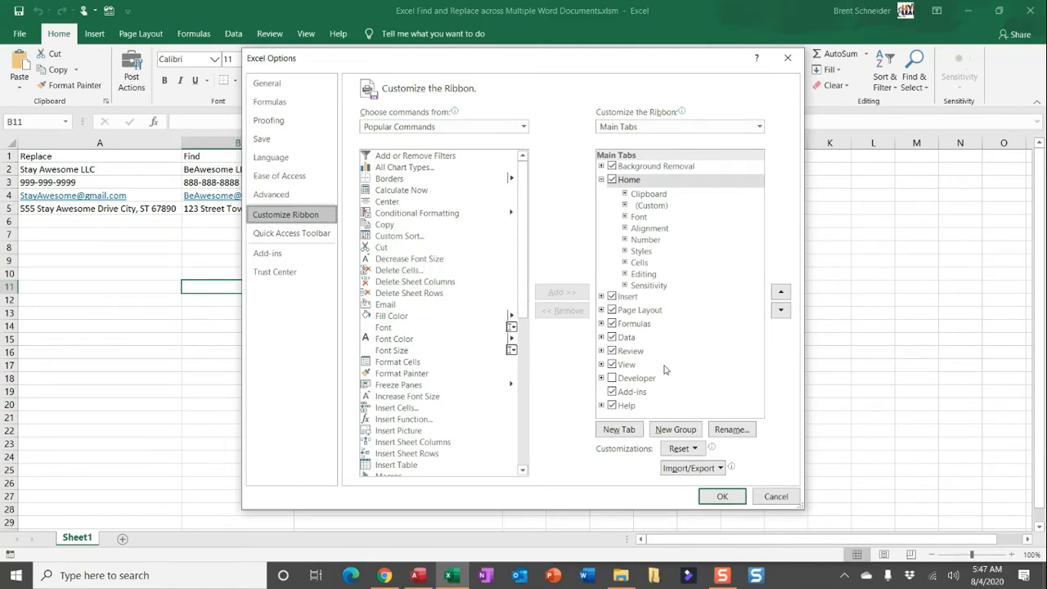
click(612, 378)
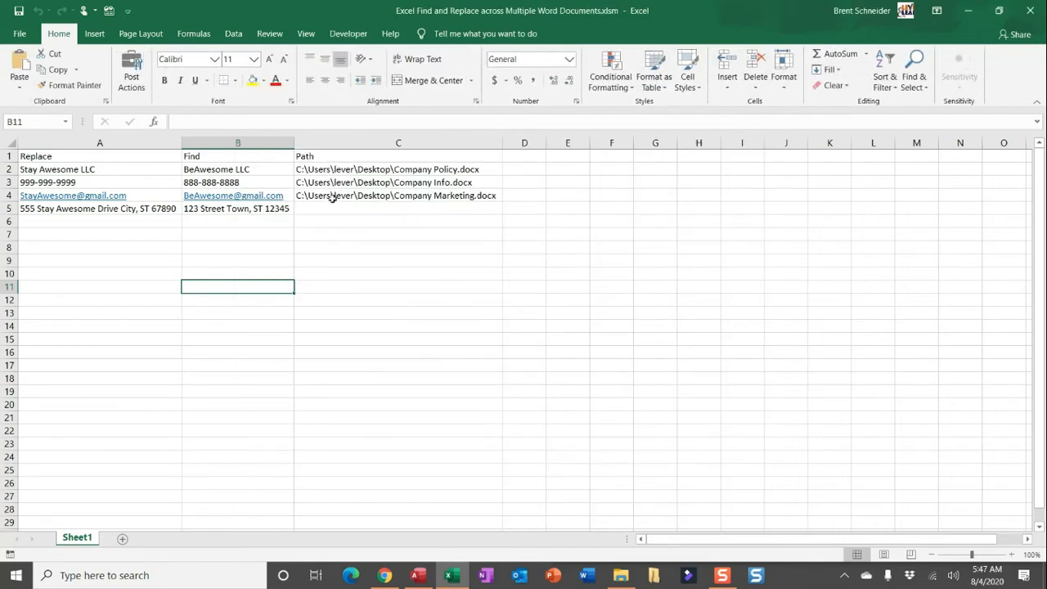
Select 'Enable all macros' in the Developer tab's Macro Security settings.
click(348, 33)
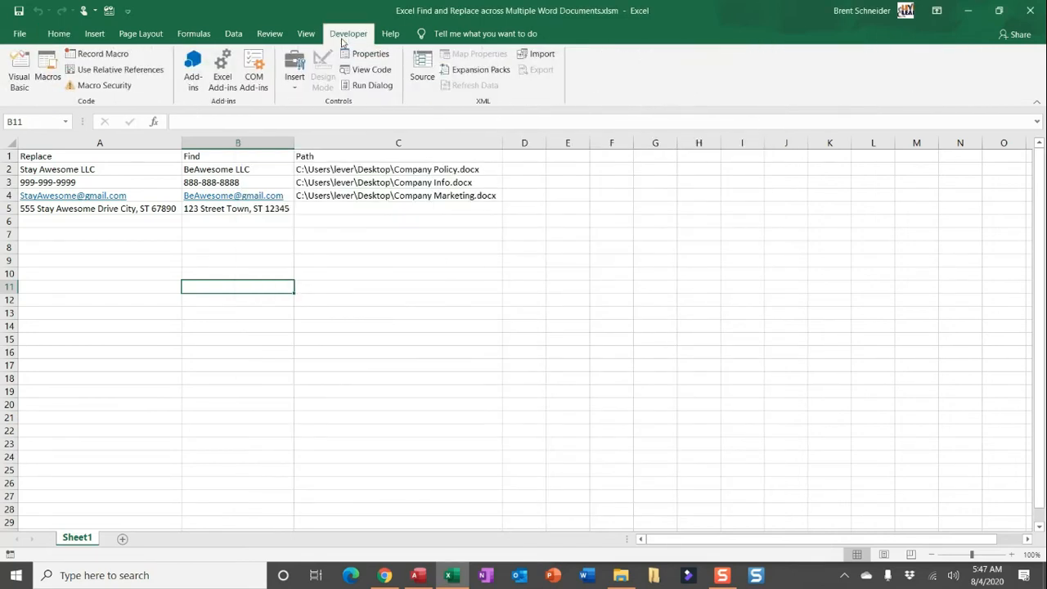
mouse_move(104, 86)
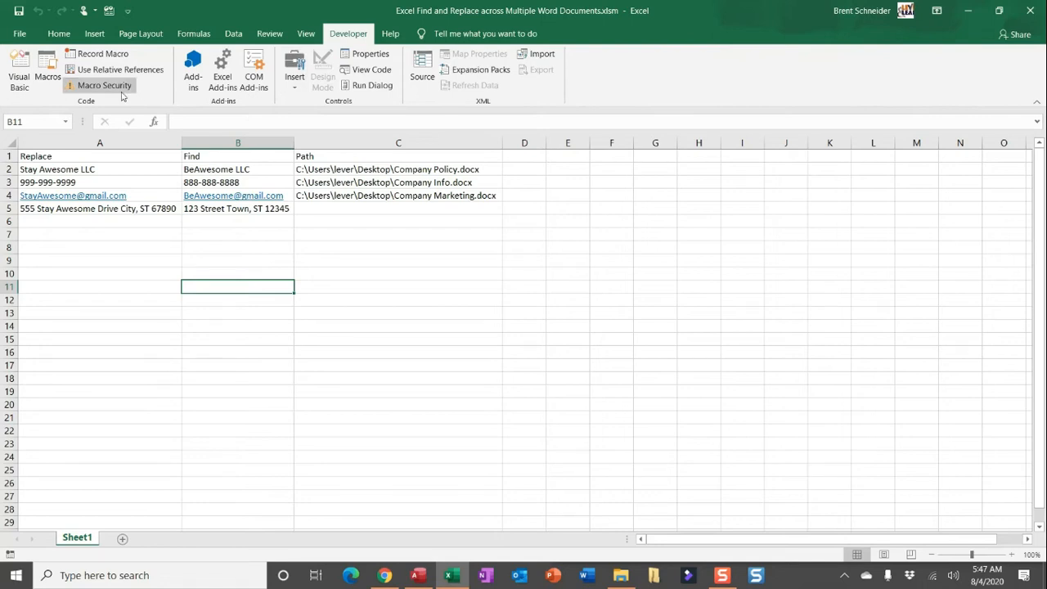
click(105, 85)
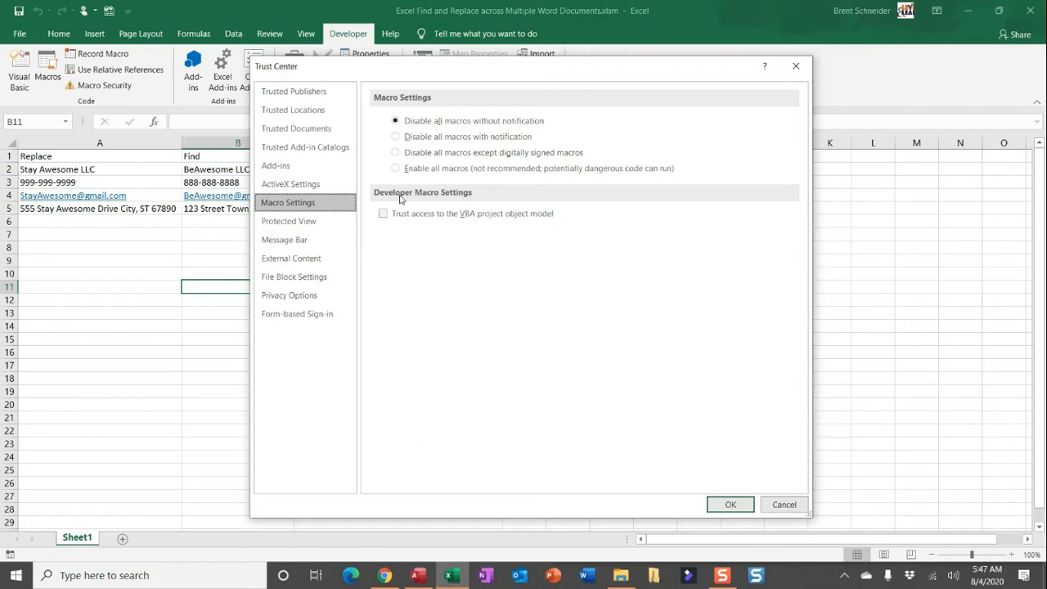
click(396, 168)
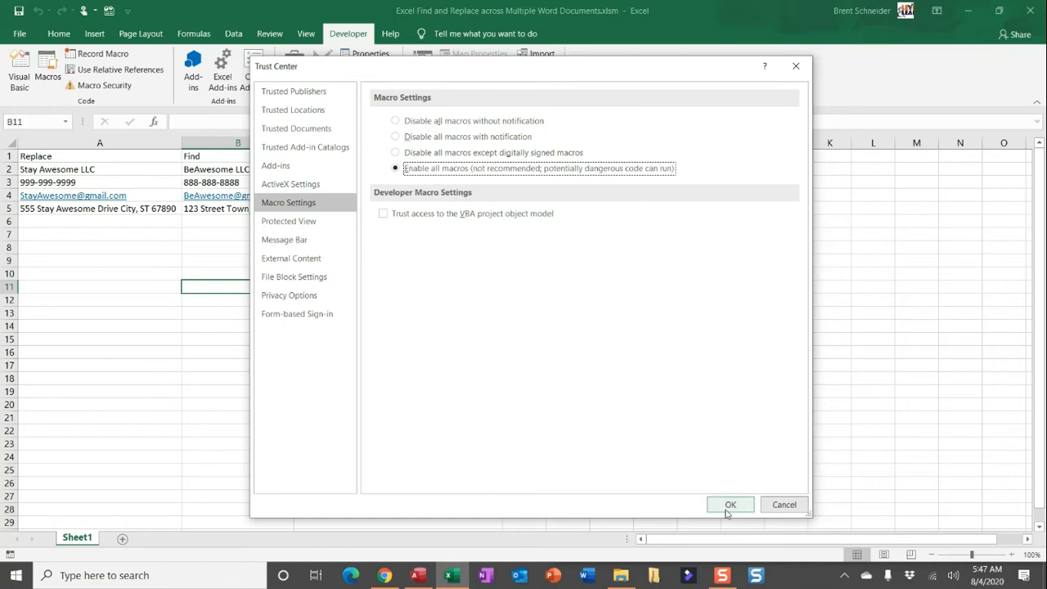
Confirm the Trust Center change and tick Microsoft Word 16.0 Object Library in VBA References.
click(730, 504)
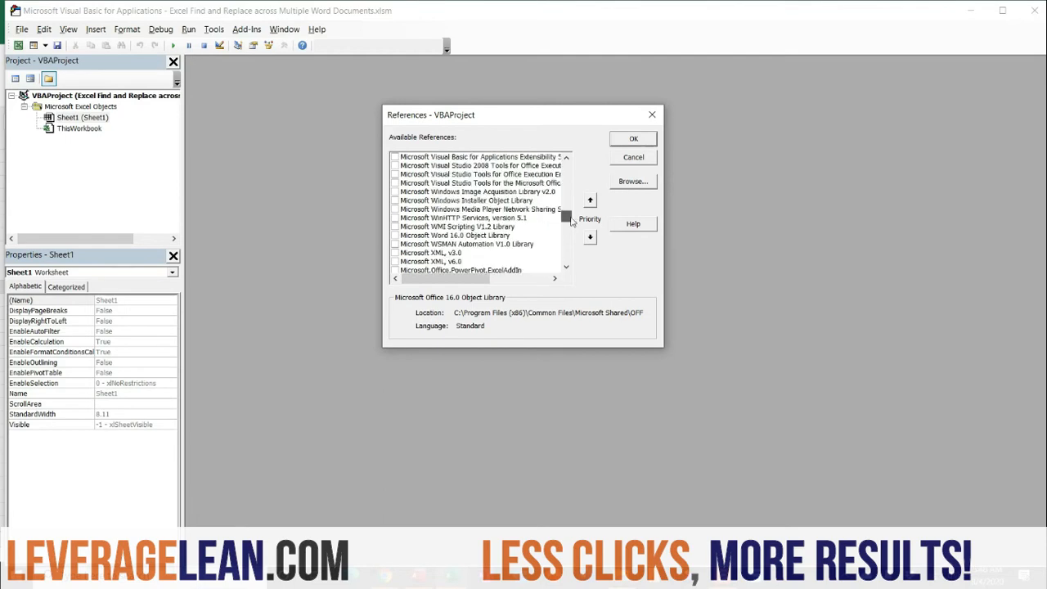
click(455, 236)
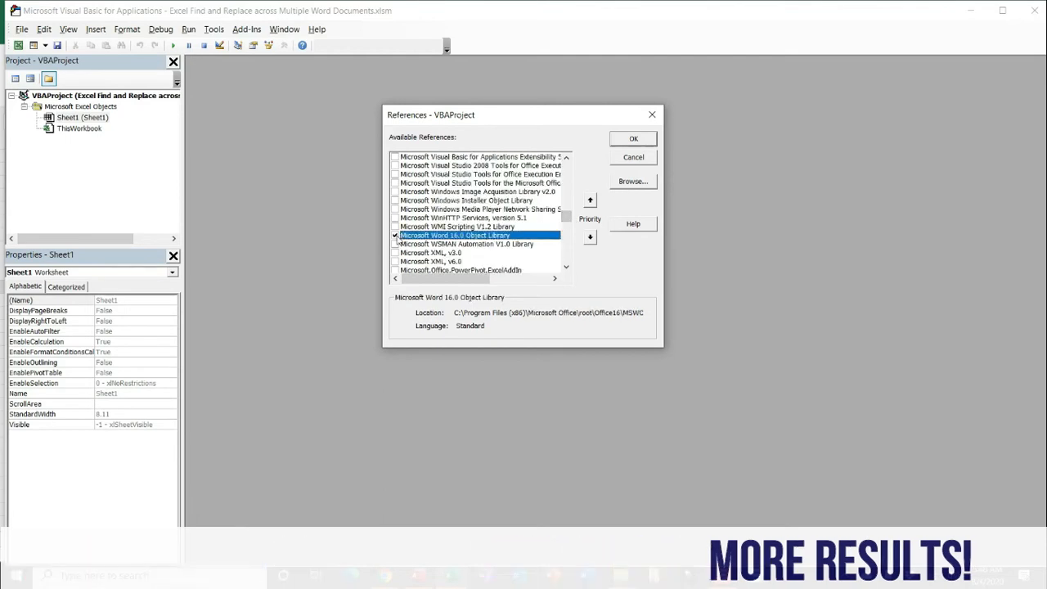
click(633, 138)
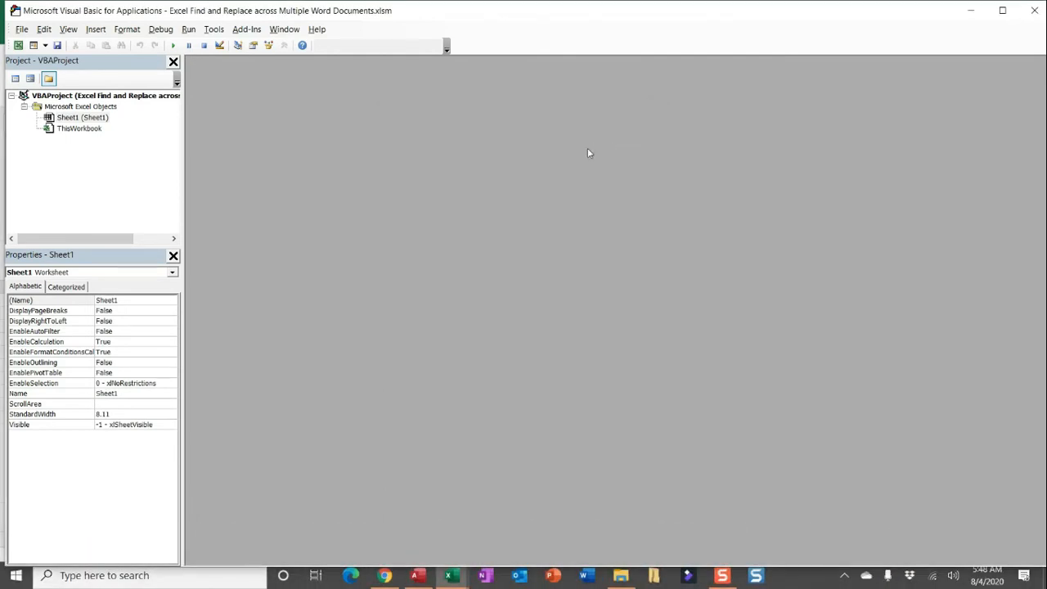
mouse_move(473, 251)
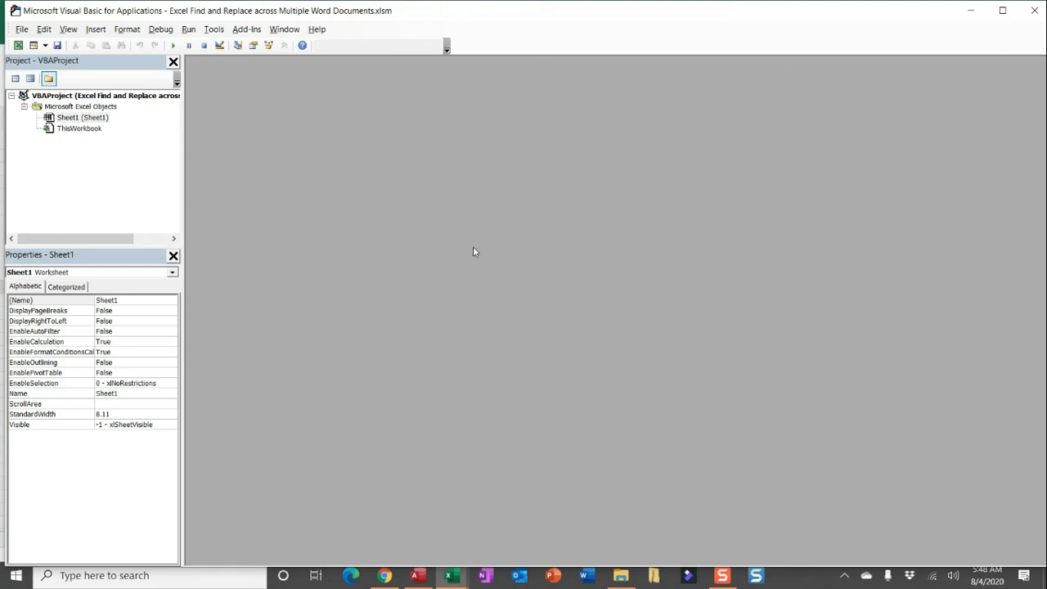
mouse_move(241, 216)
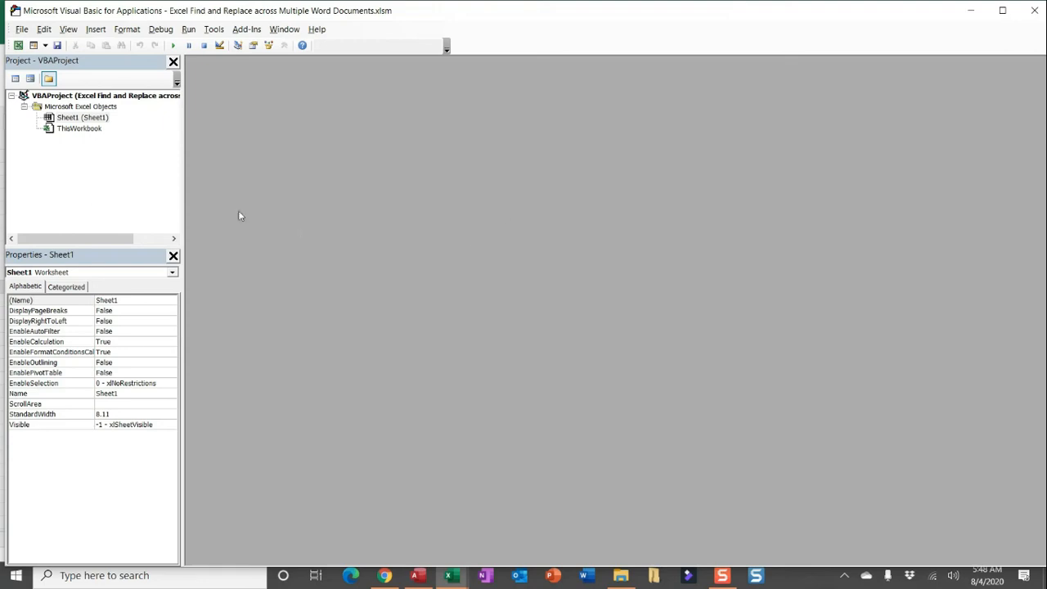
Insert a new VBA module and copy the macro code from the web page.
click(47, 45)
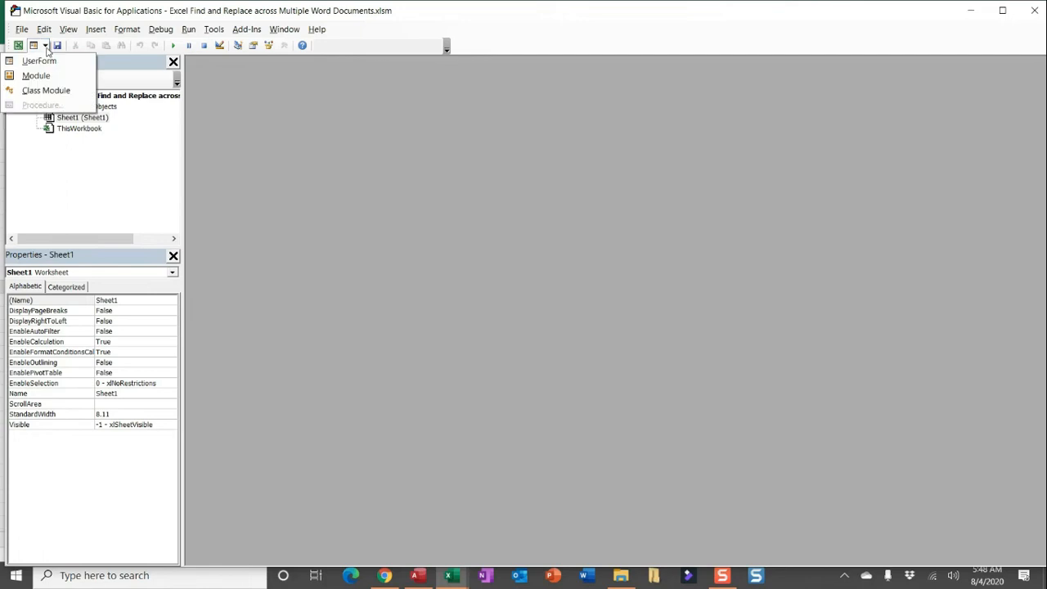
click(36, 75)
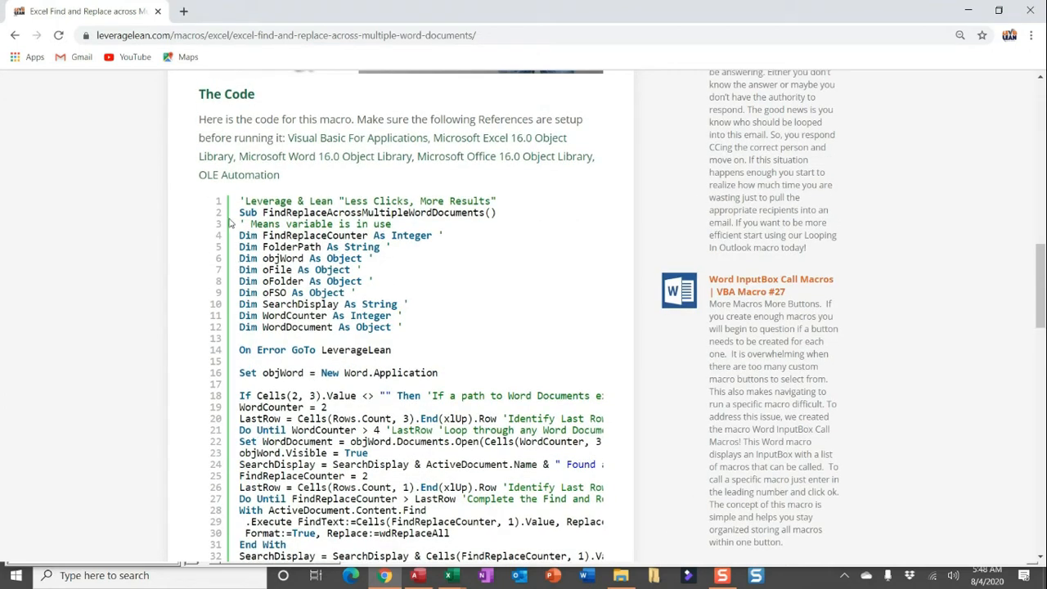
mouse_move(232, 223)
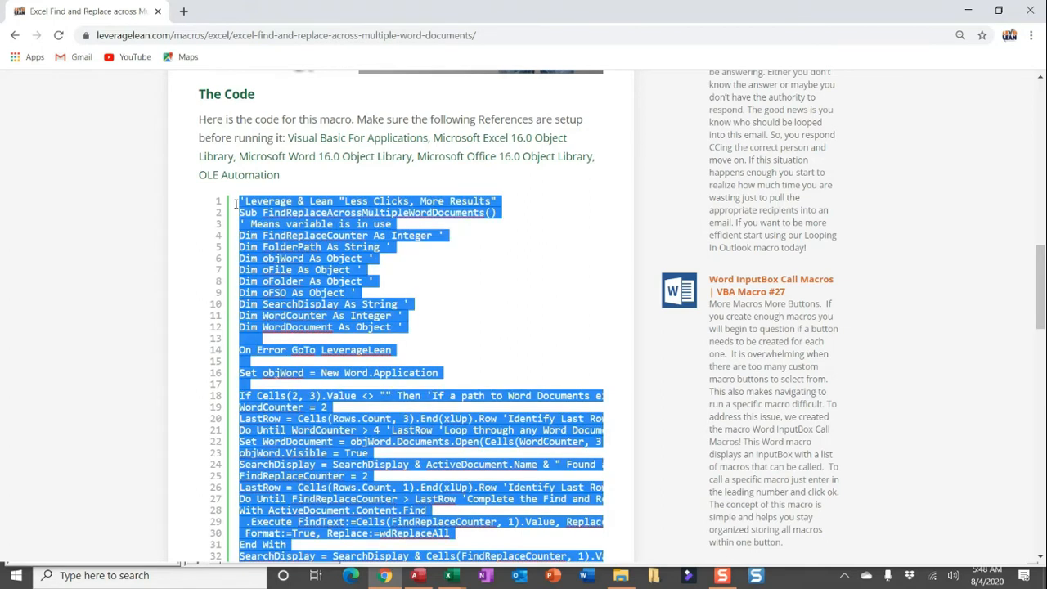
key(alt+tab)
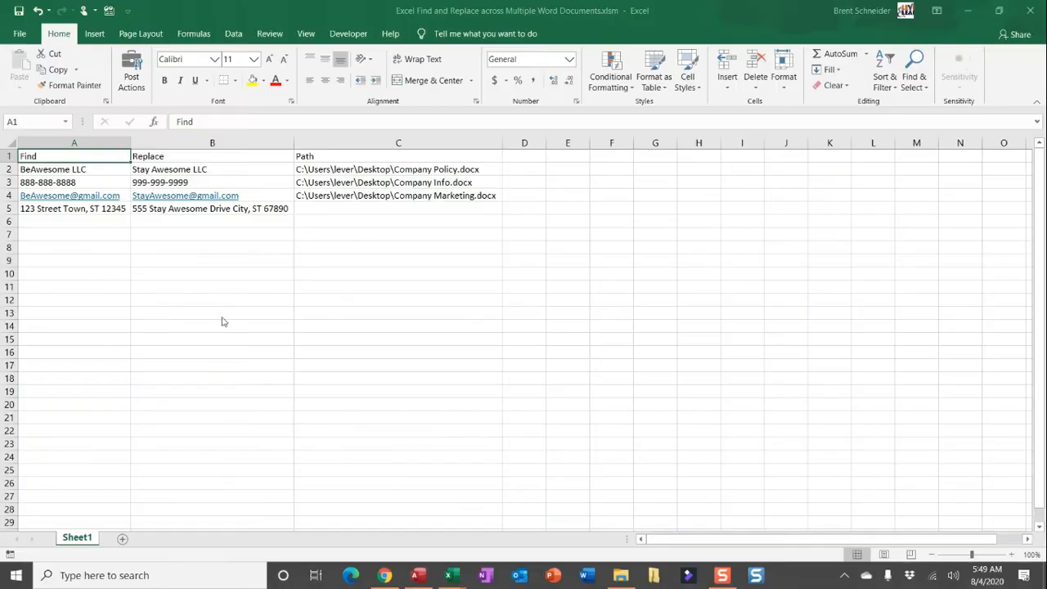
mouse_move(163, 277)
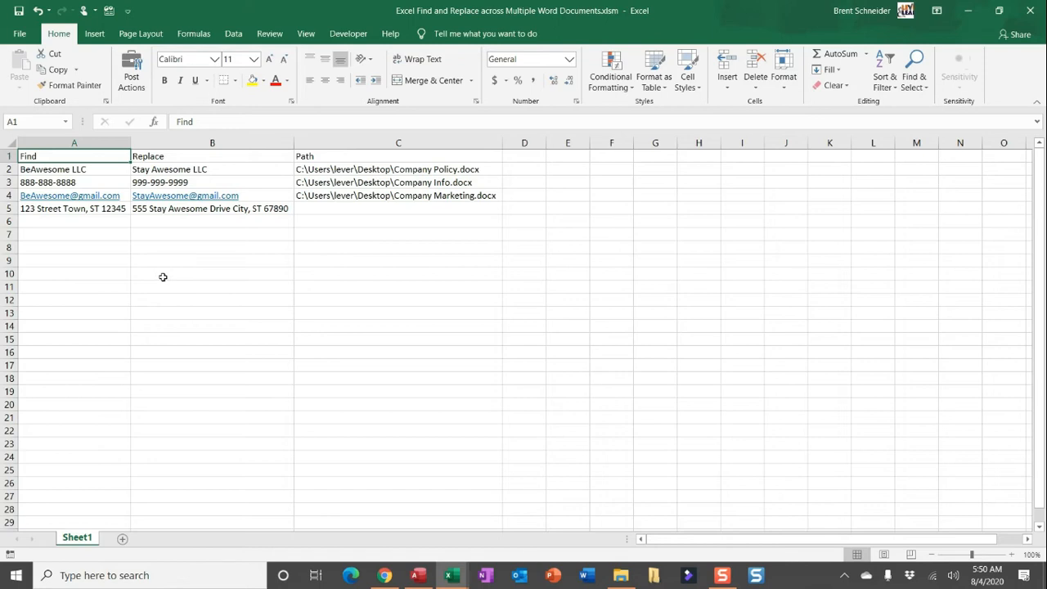
mouse_move(114, 173)
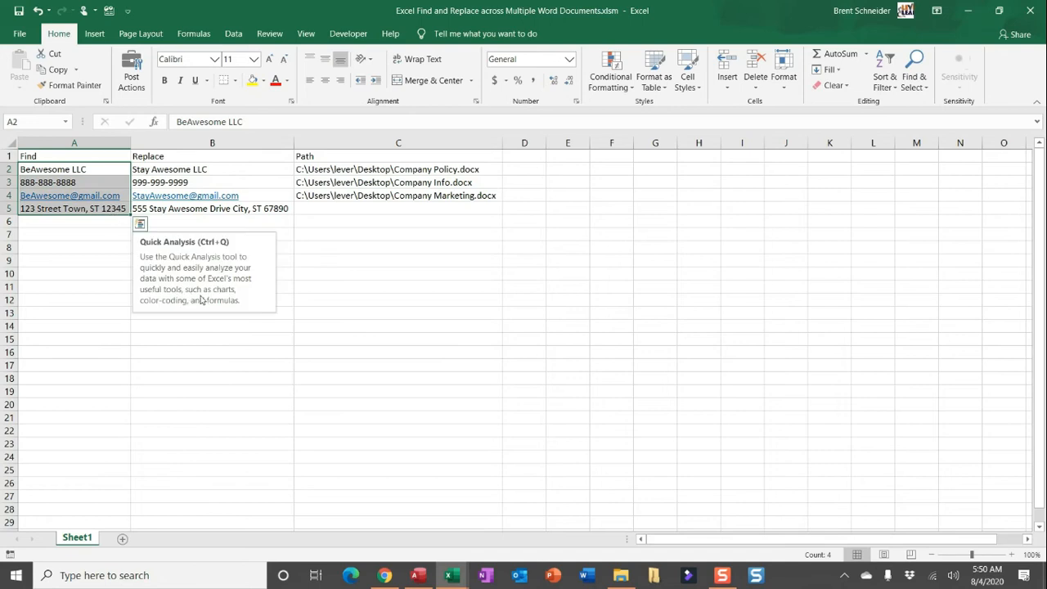
Review the Find, Replace and Path values listed on the sheet.
click(211, 352)
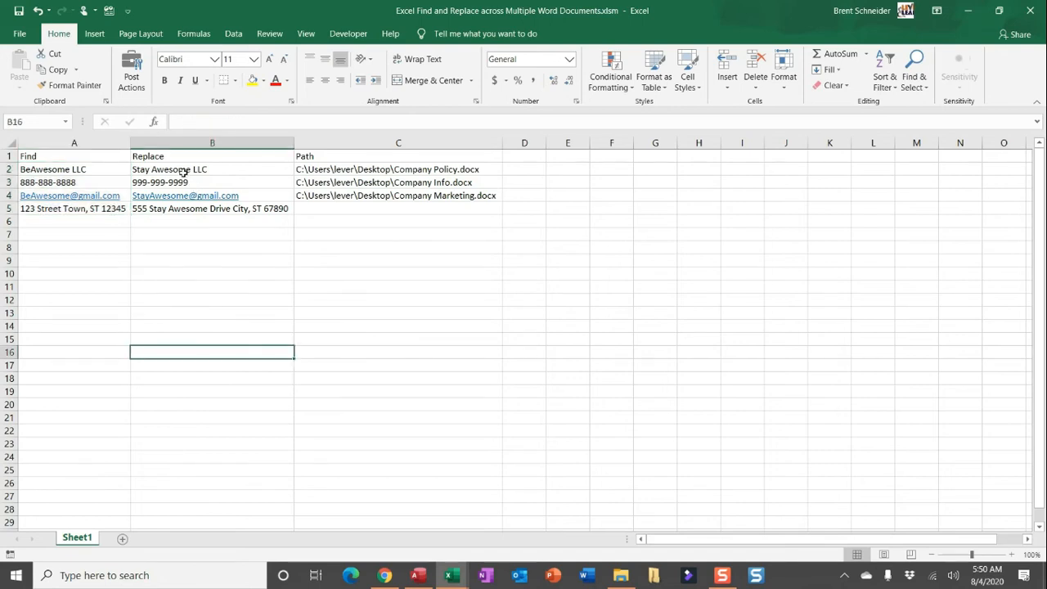
click(212, 169)
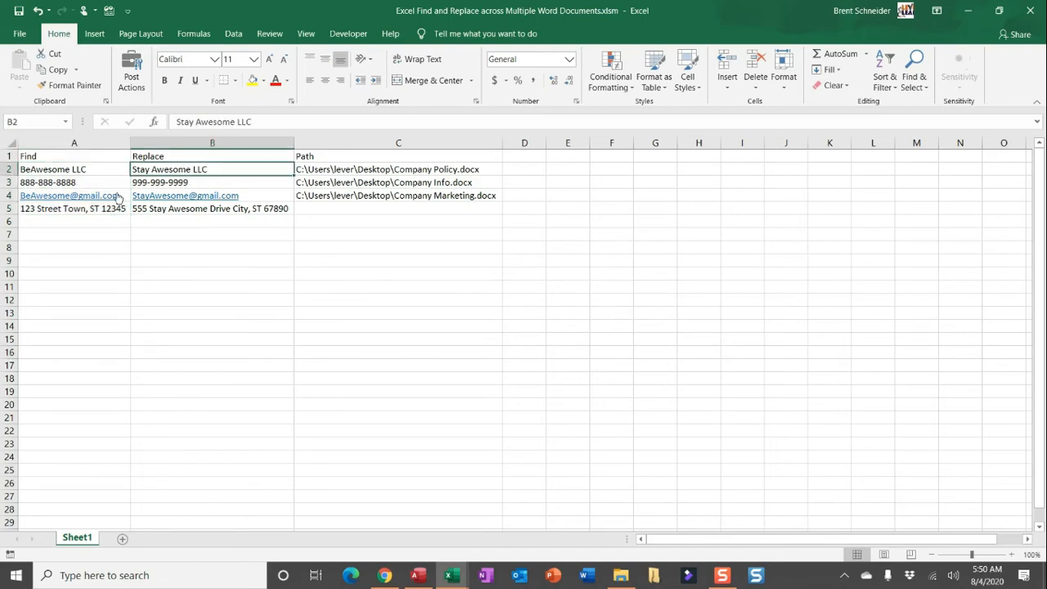
click(73, 169)
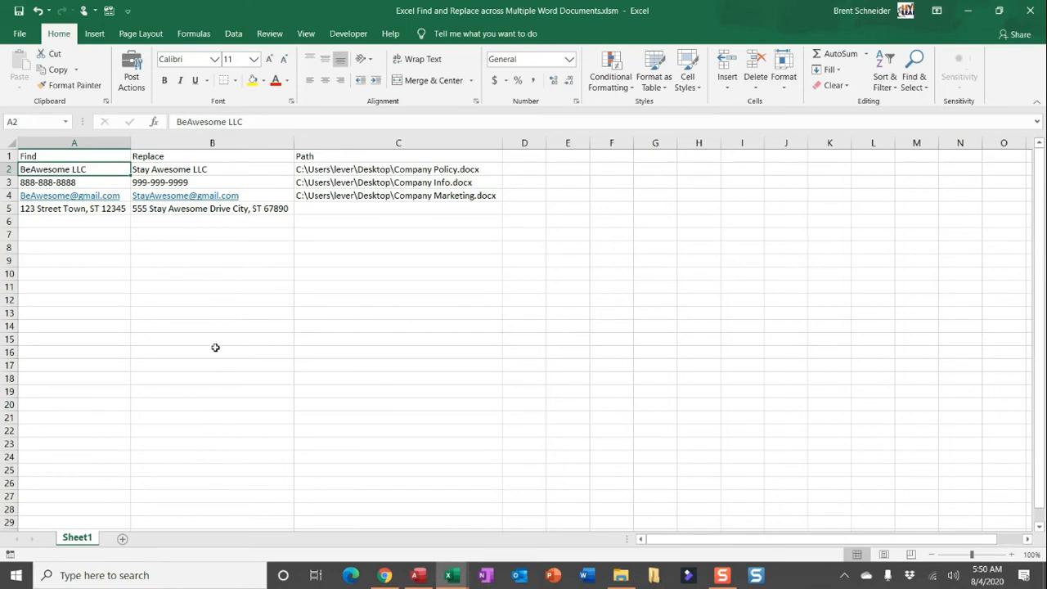
mouse_move(218, 347)
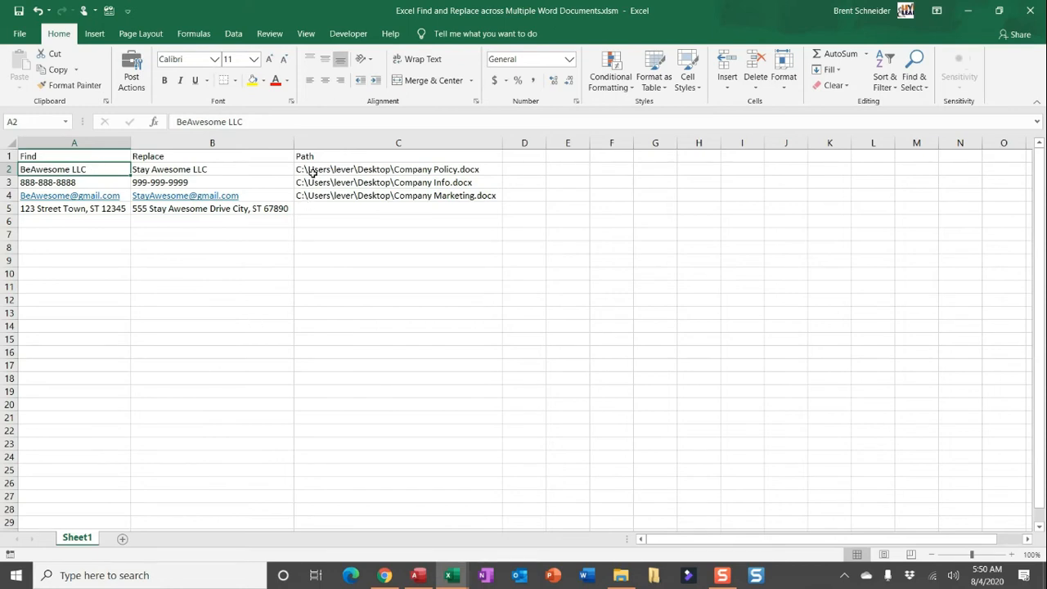
click(398, 260)
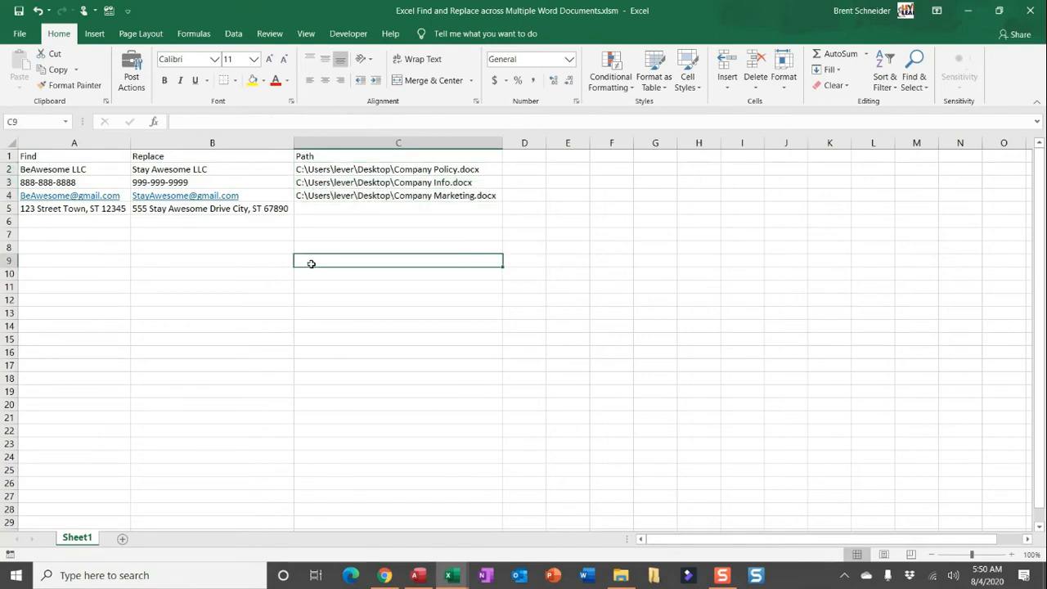
drag(399, 168, 398, 194)
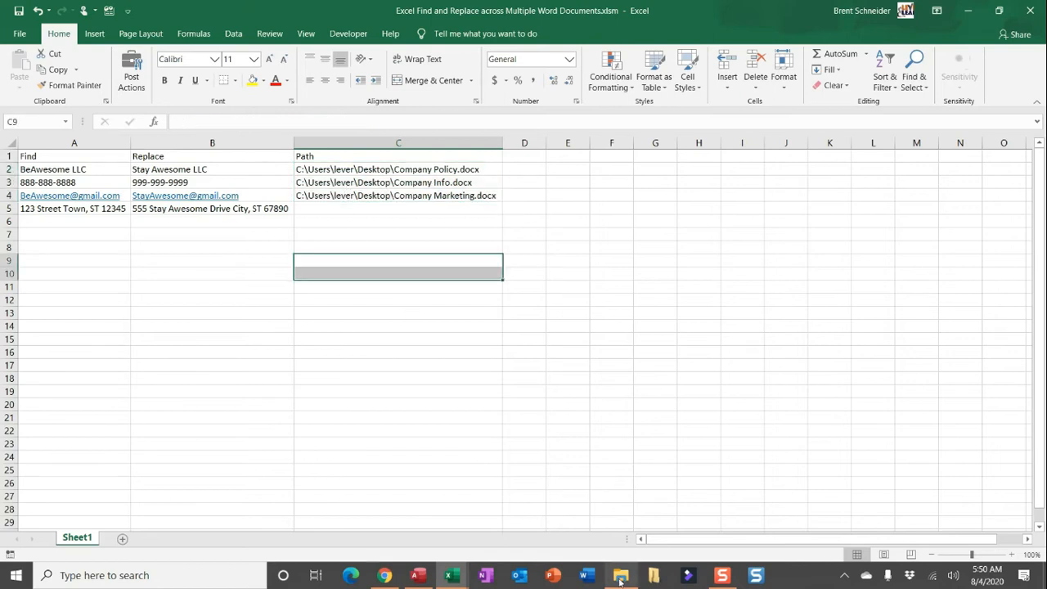
Check the Word documents folder in File Explorer, then open the Quick Access Toolbar options.
click(620, 576)
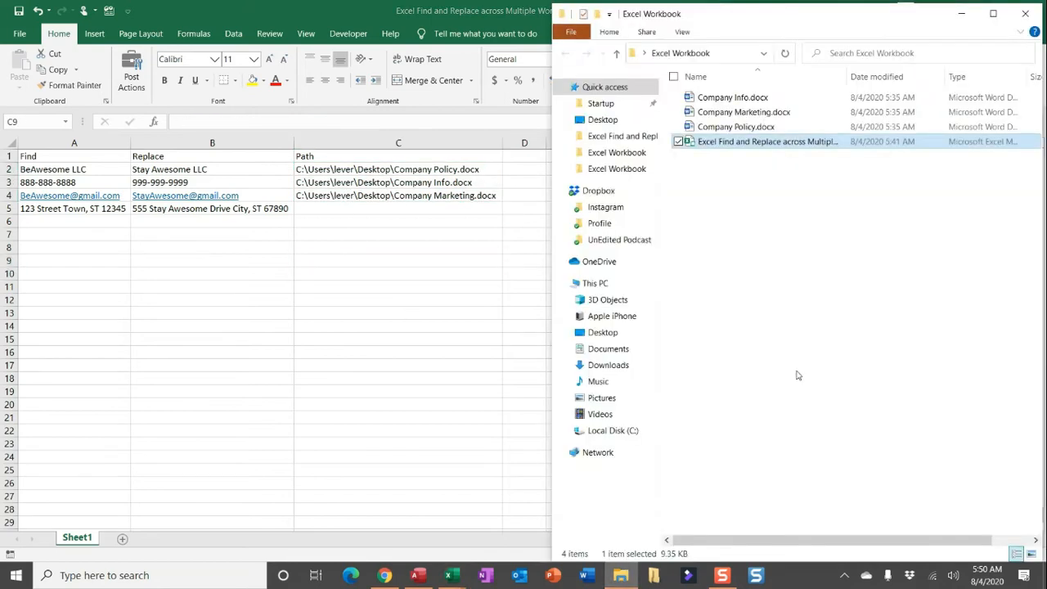
click(797, 374)
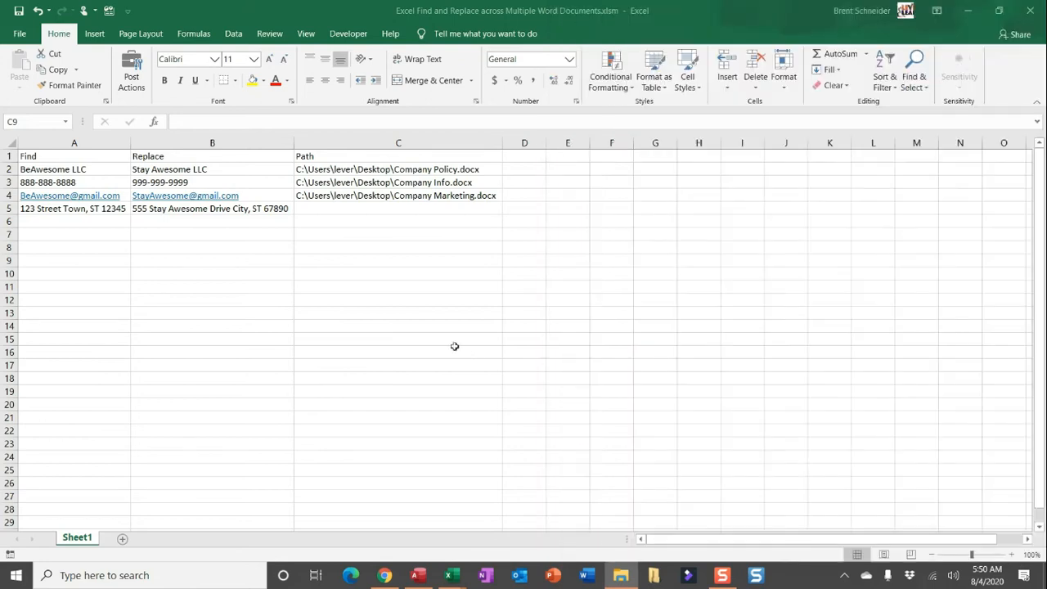
click(398, 353)
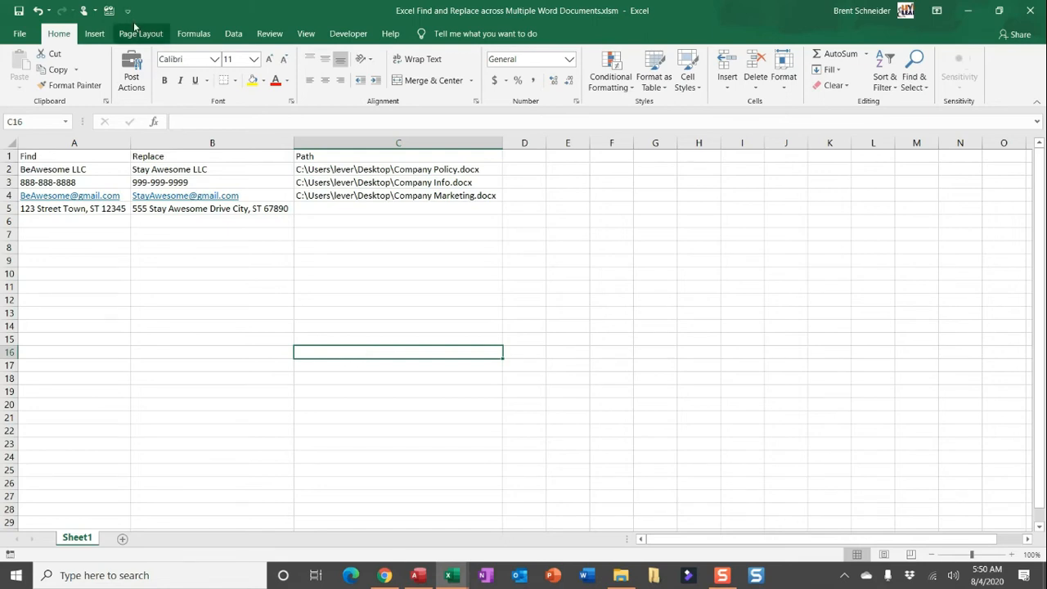
click(128, 11)
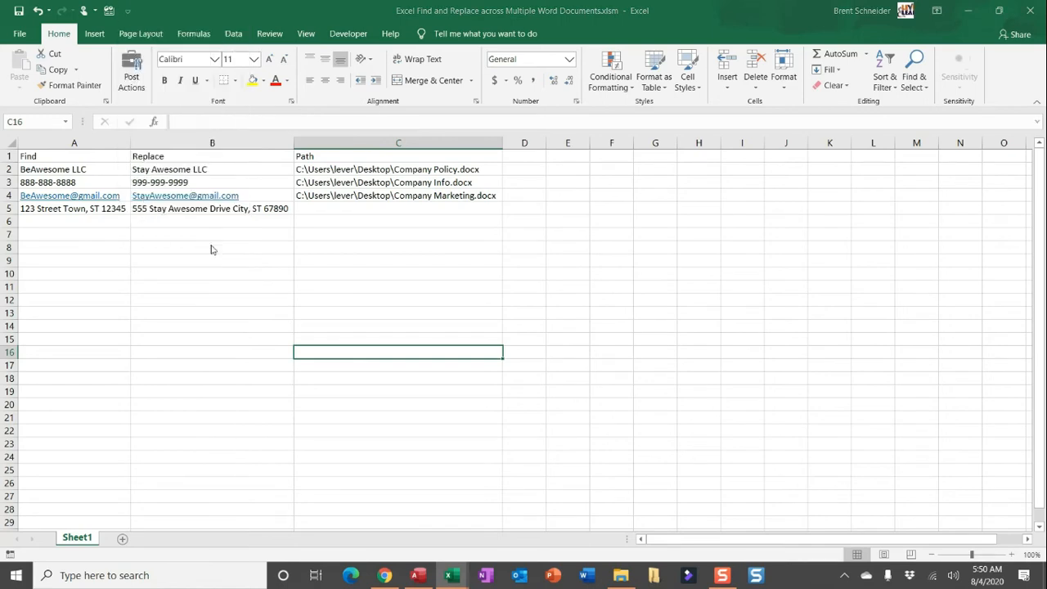
click(127, 10)
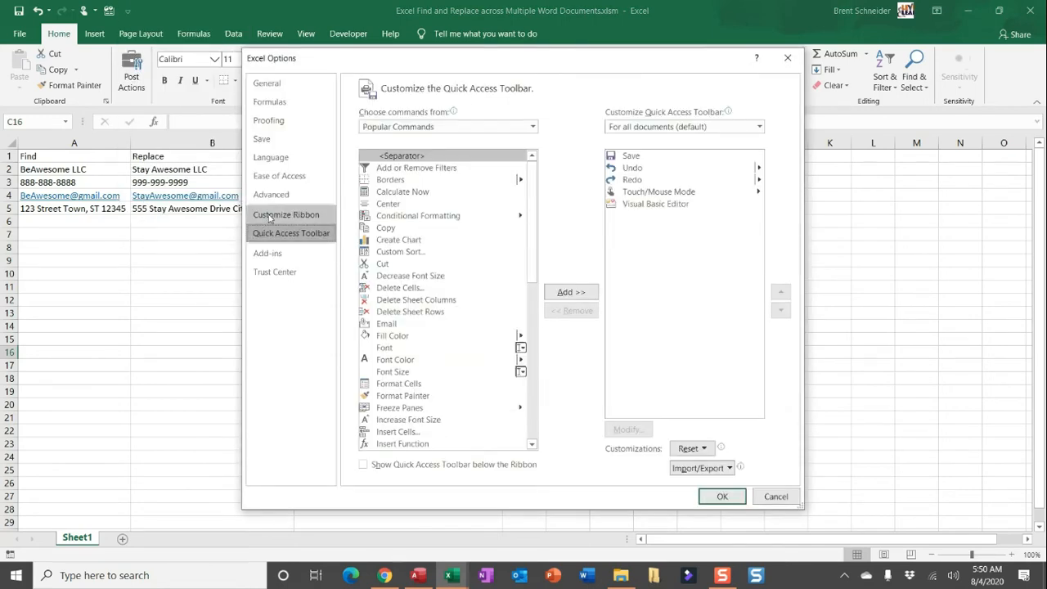
In Customize Ribbon, add a new tab renamed 'Macros' and rename its new group.
click(287, 214)
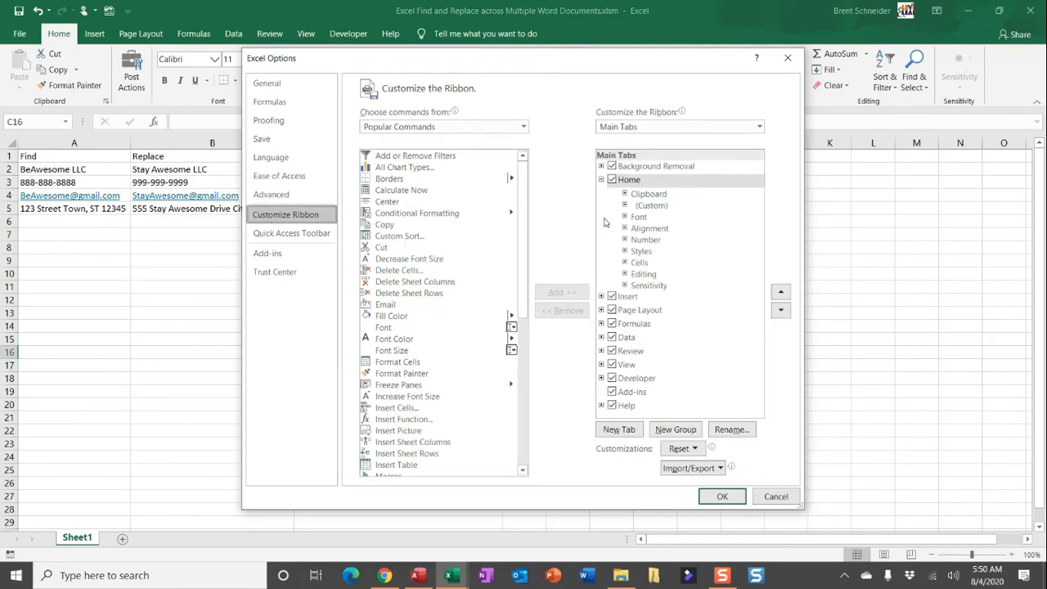
click(618, 430)
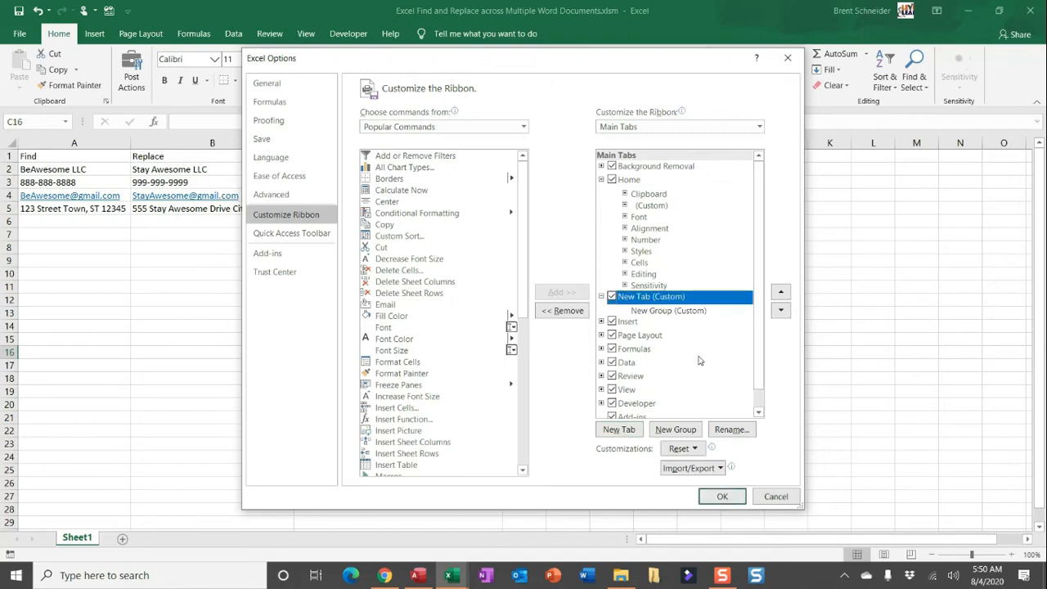
click(729, 429)
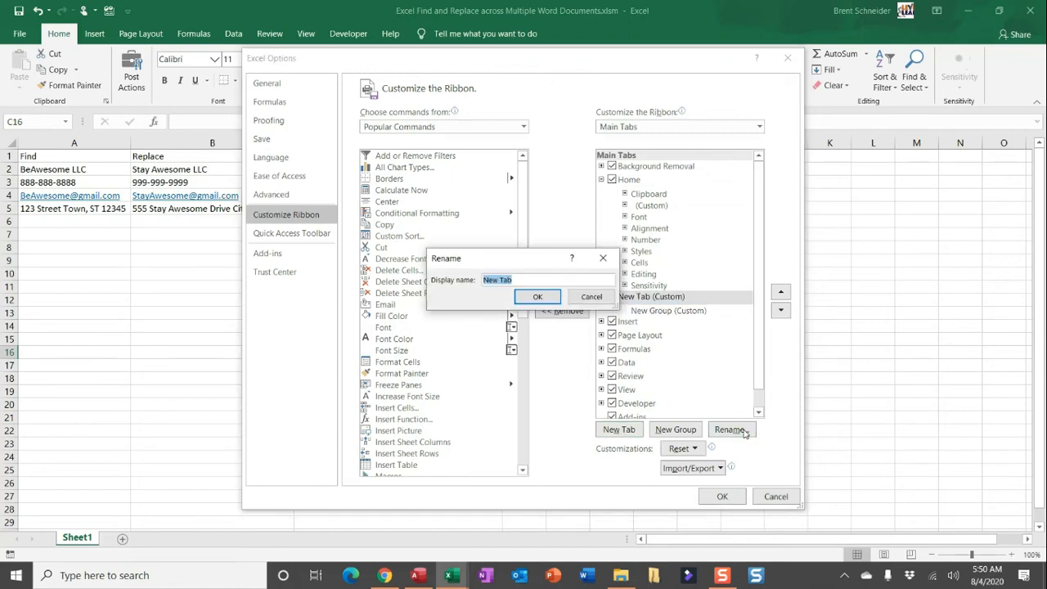
text(Macros)
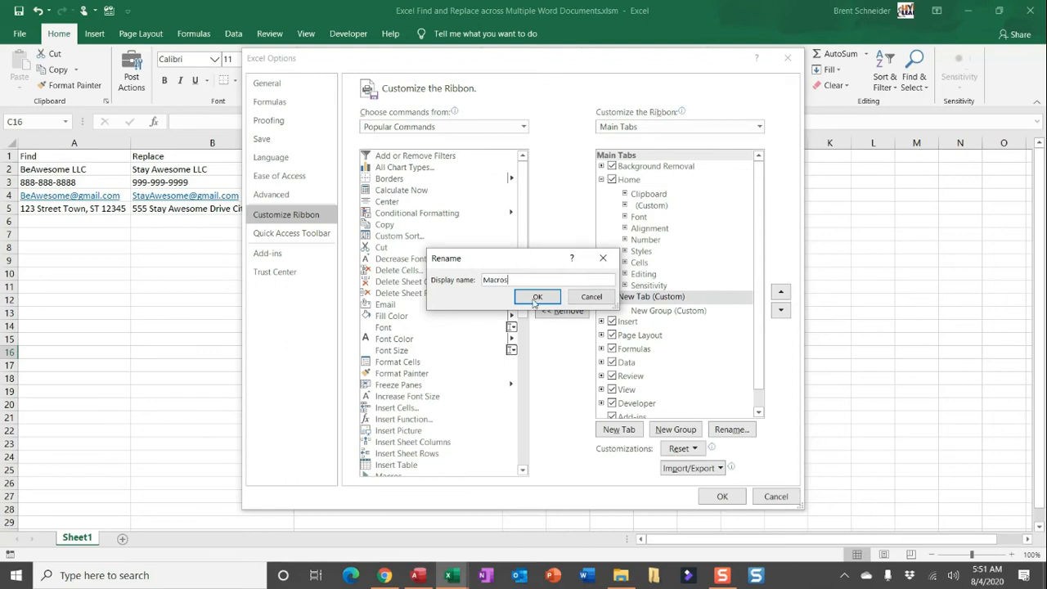
click(538, 296)
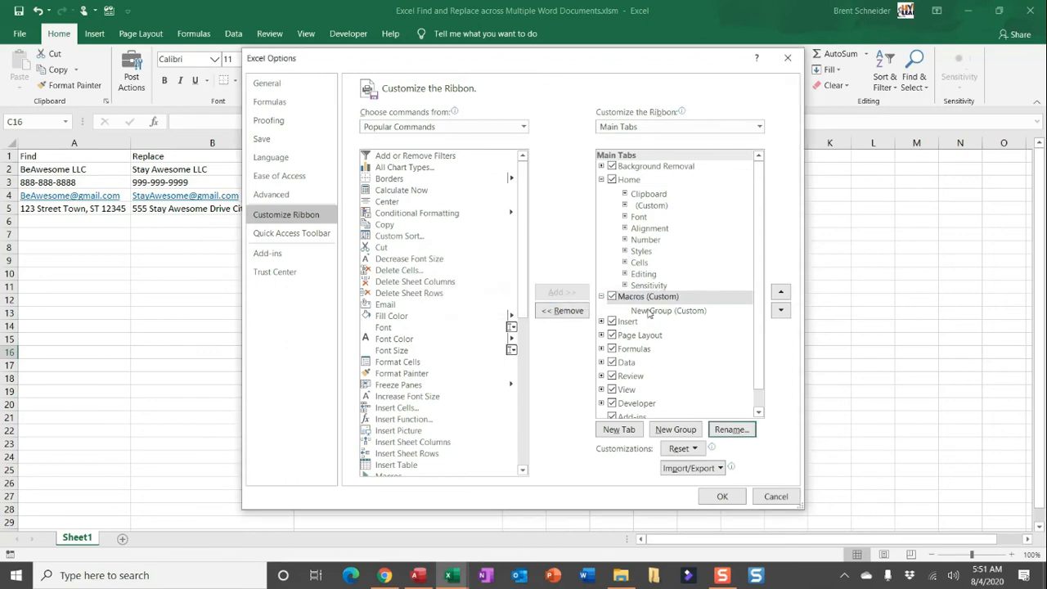
click(668, 310)
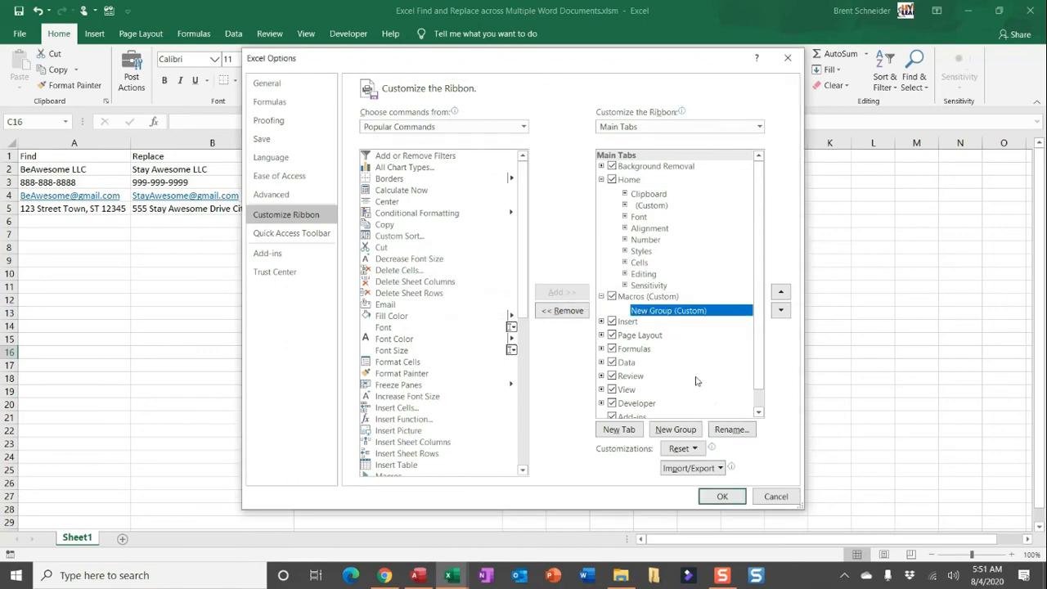
click(730, 430)
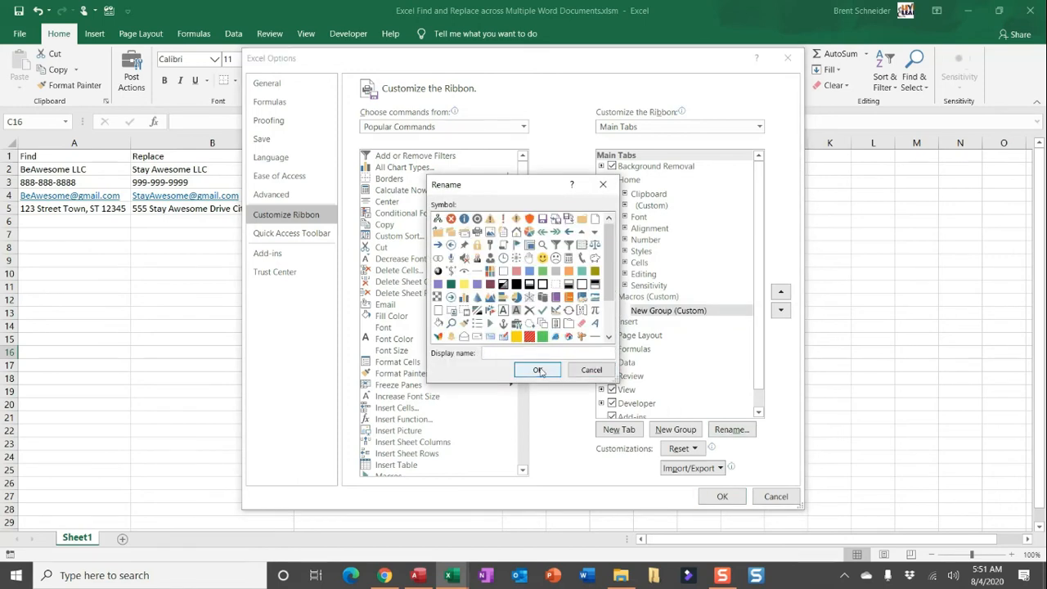
click(537, 370)
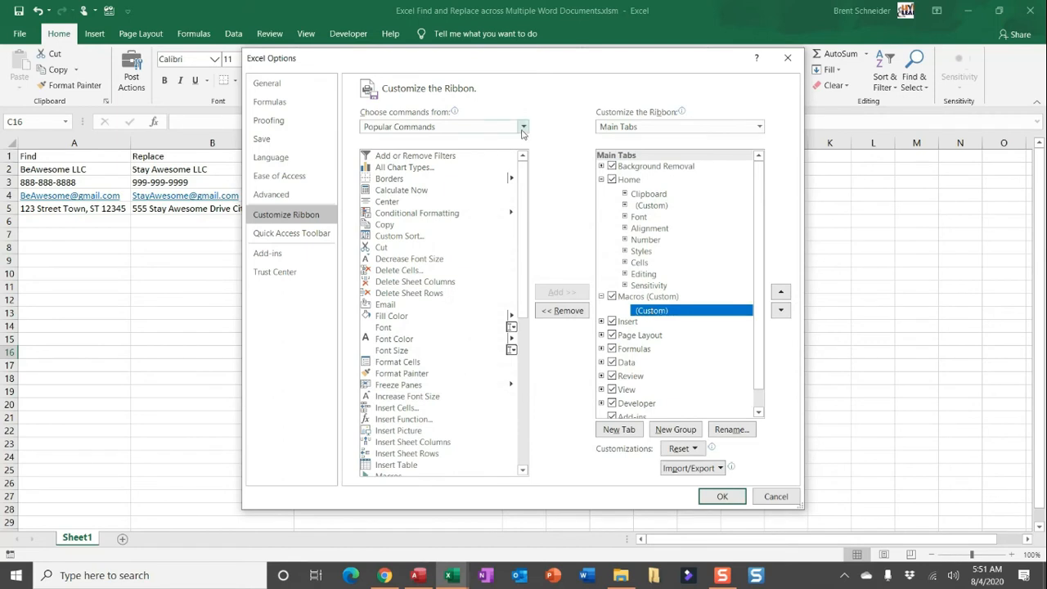
click(522, 126)
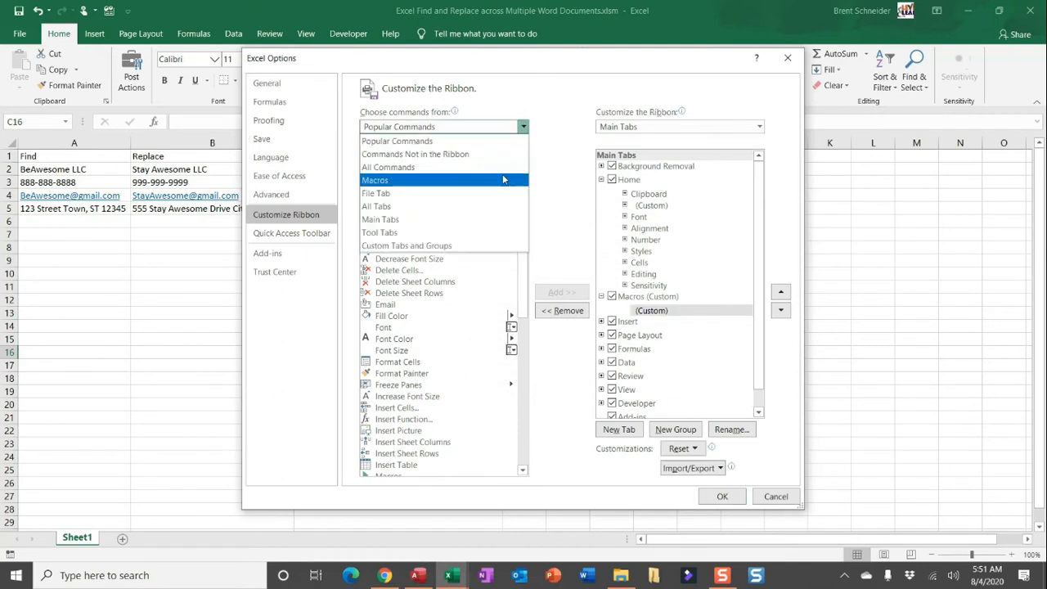
Add the macro to the Macros group, named 'Find & Replace Multiple Docs' with a magnifier icon.
click(375, 180)
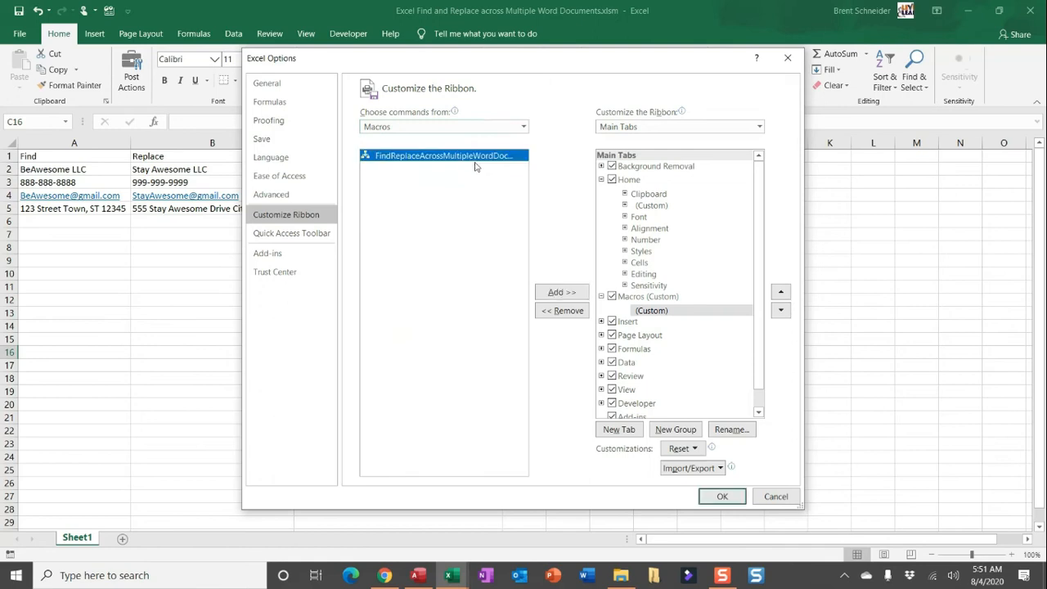
click(561, 292)
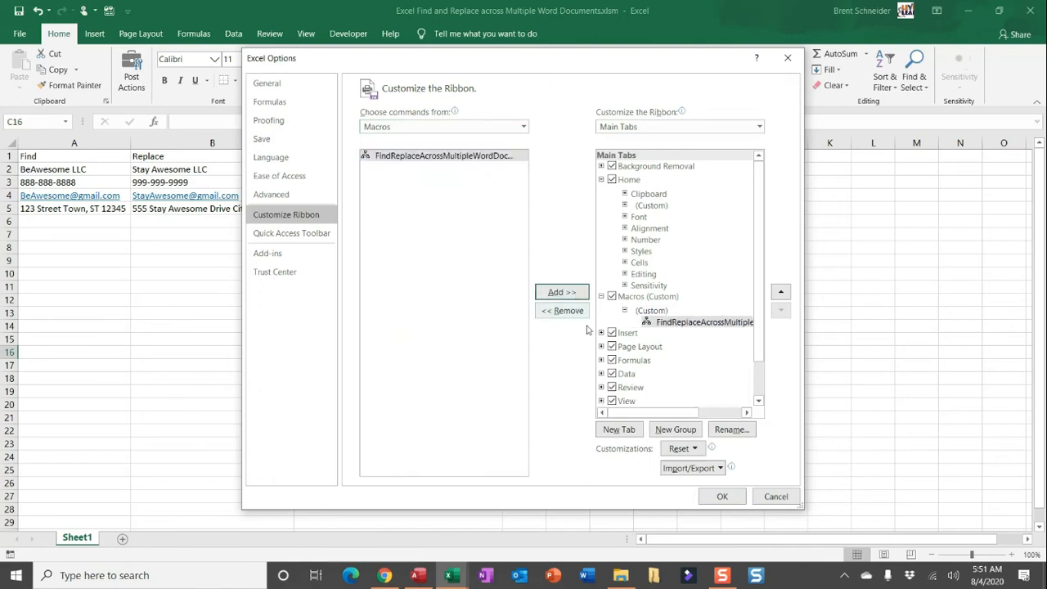
click(703, 322)
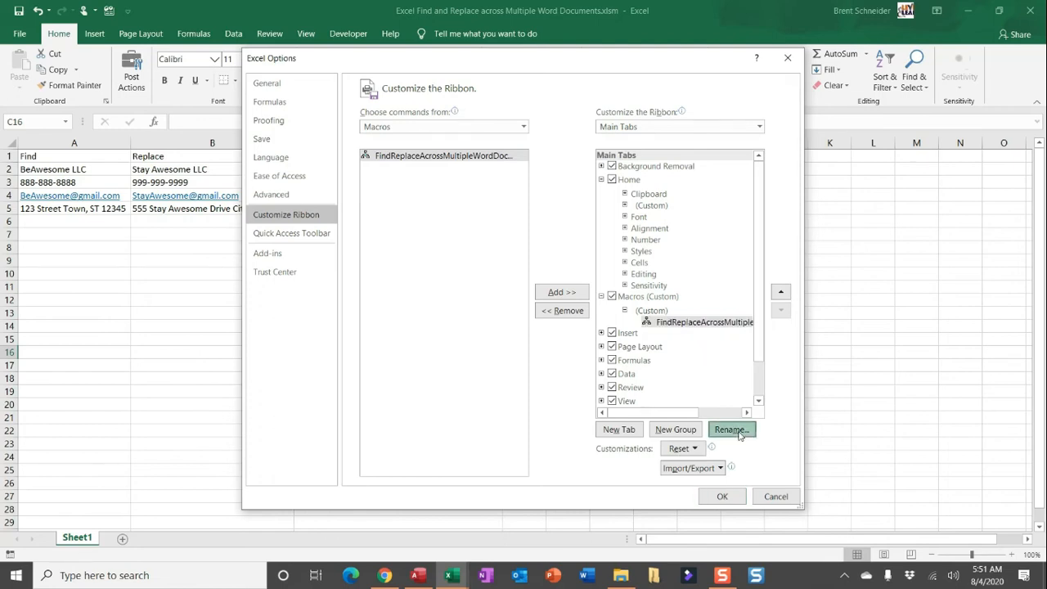
click(731, 429)
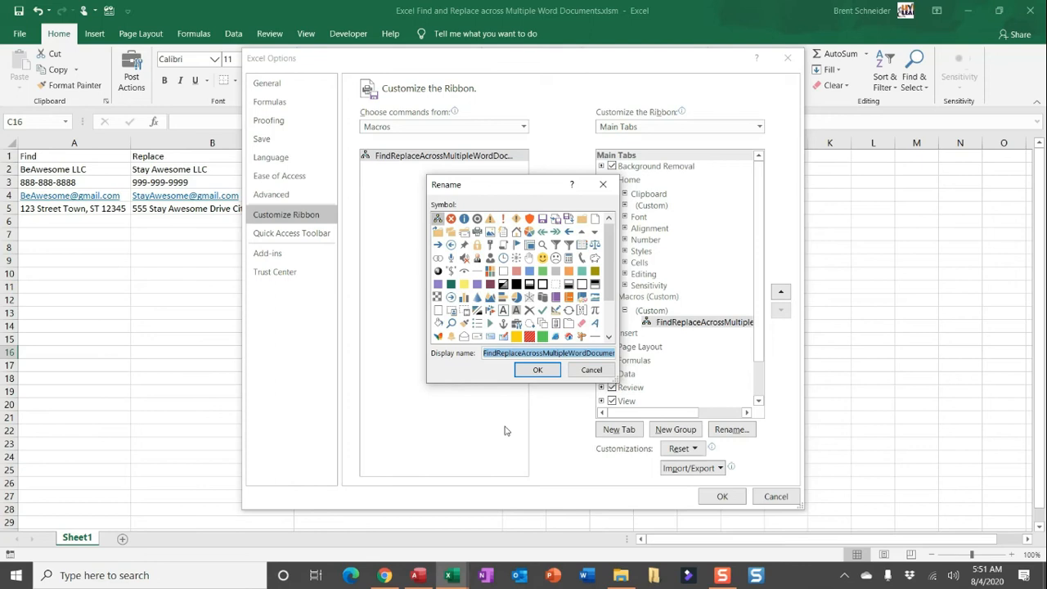
text(Find & Replace Multiple Docs)
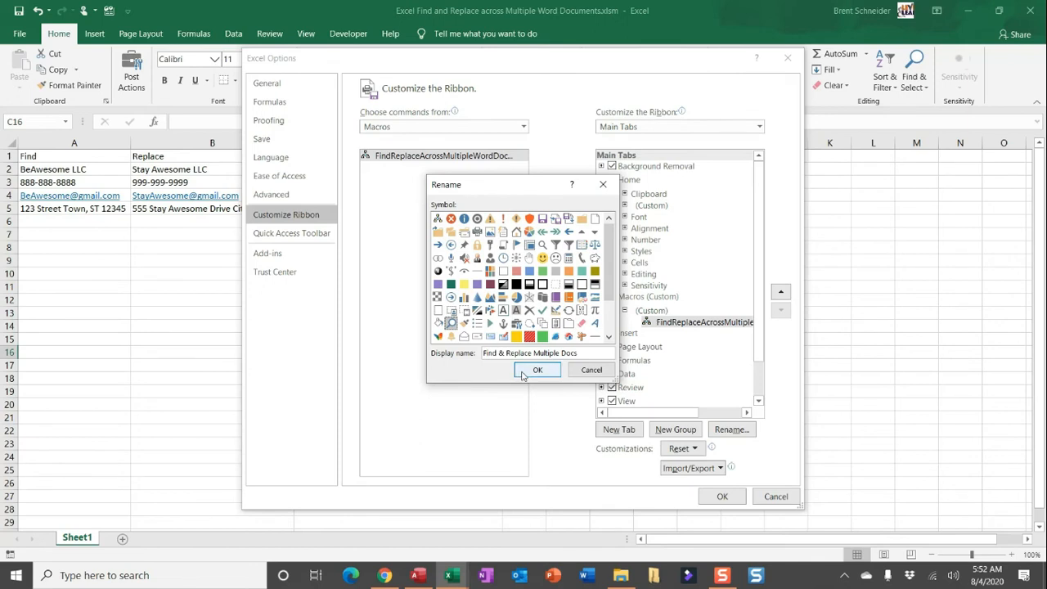
click(537, 370)
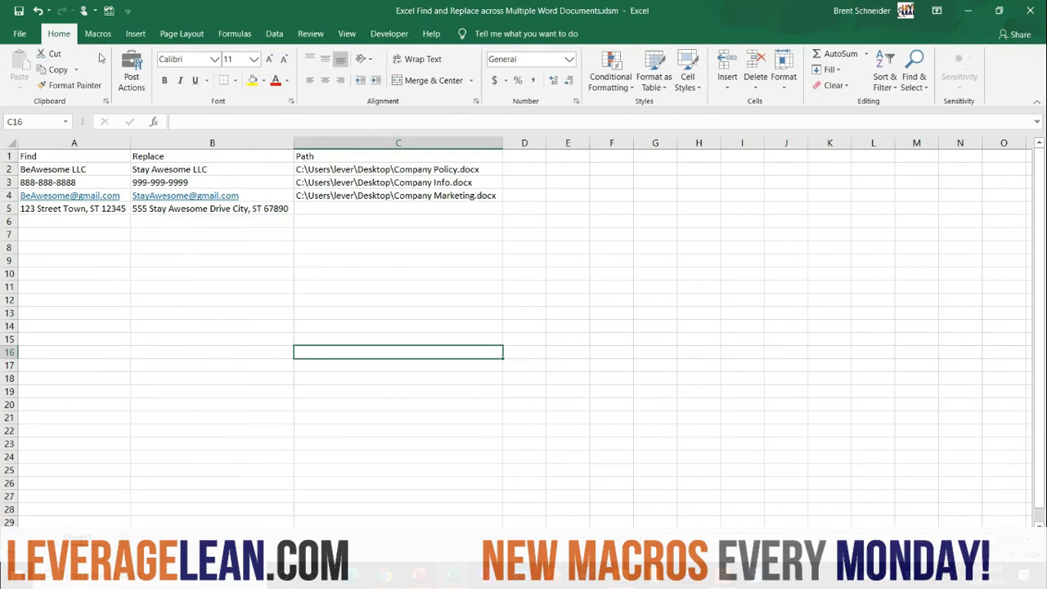
Show the Macros tab, then open the three company .docx files from the workbook folder.
click(97, 34)
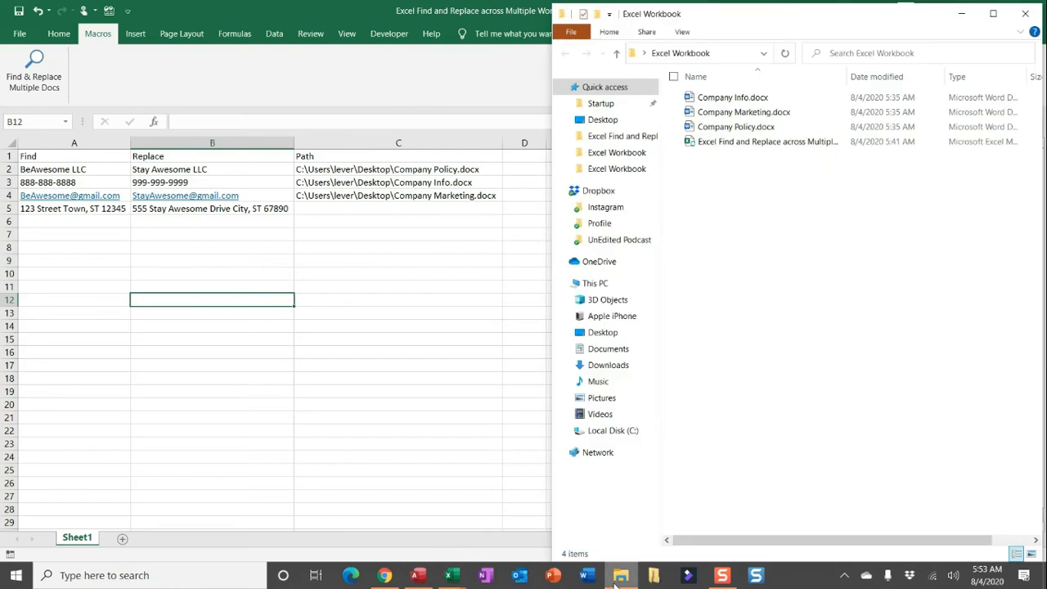
click(732, 96)
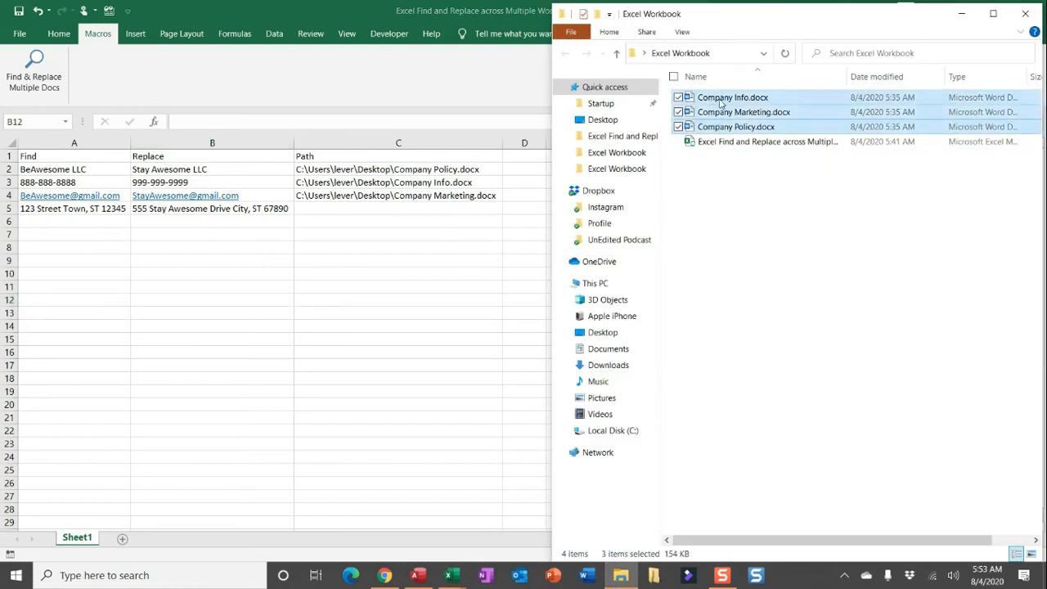
double_click(736, 127)
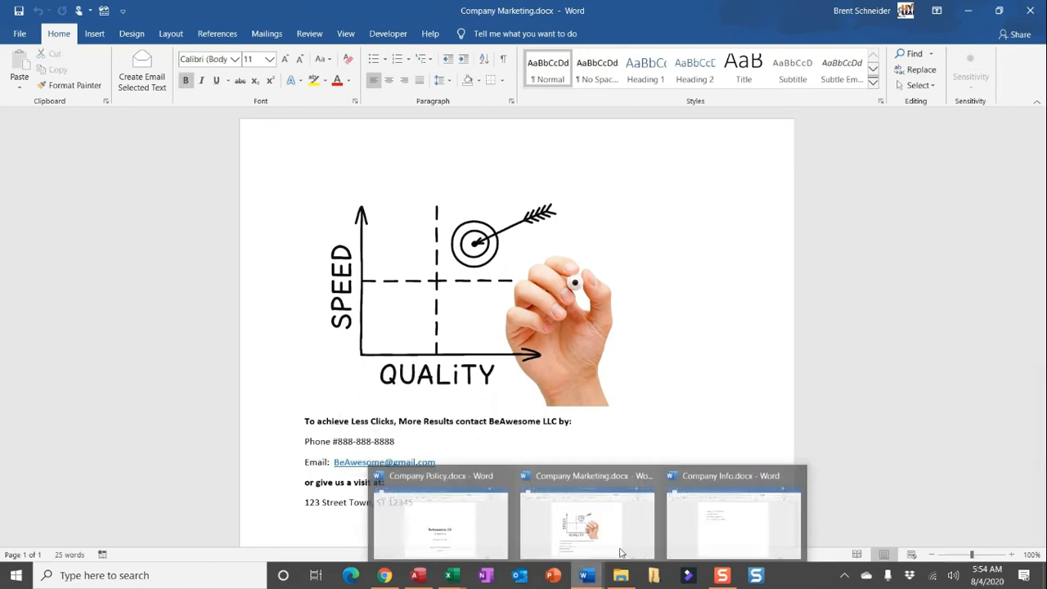
Switch to Company Info.docx from the Word taskbar preview and clear the text selection.
click(732, 515)
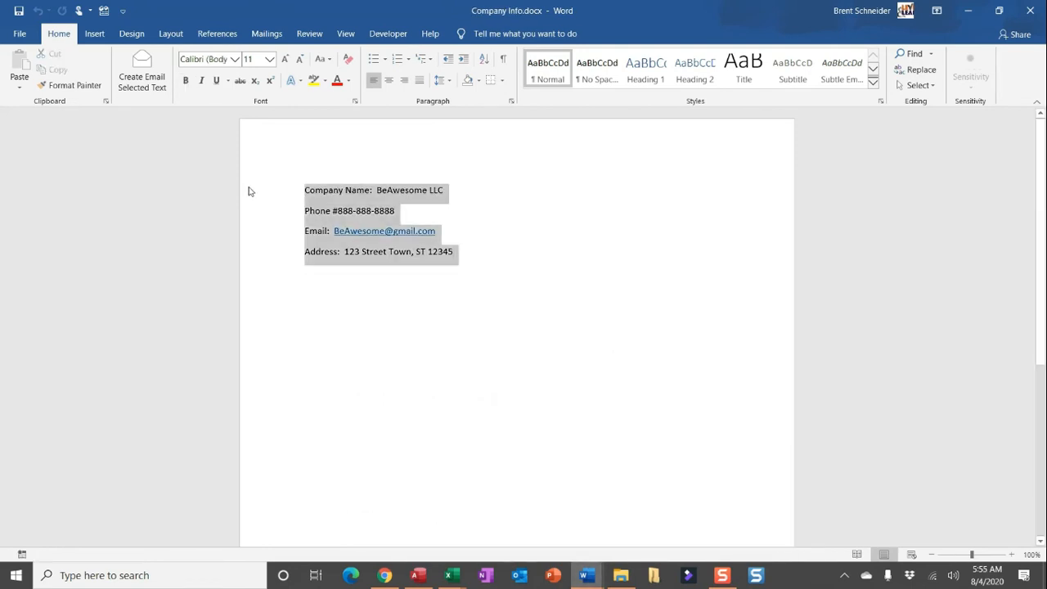
click(487, 317)
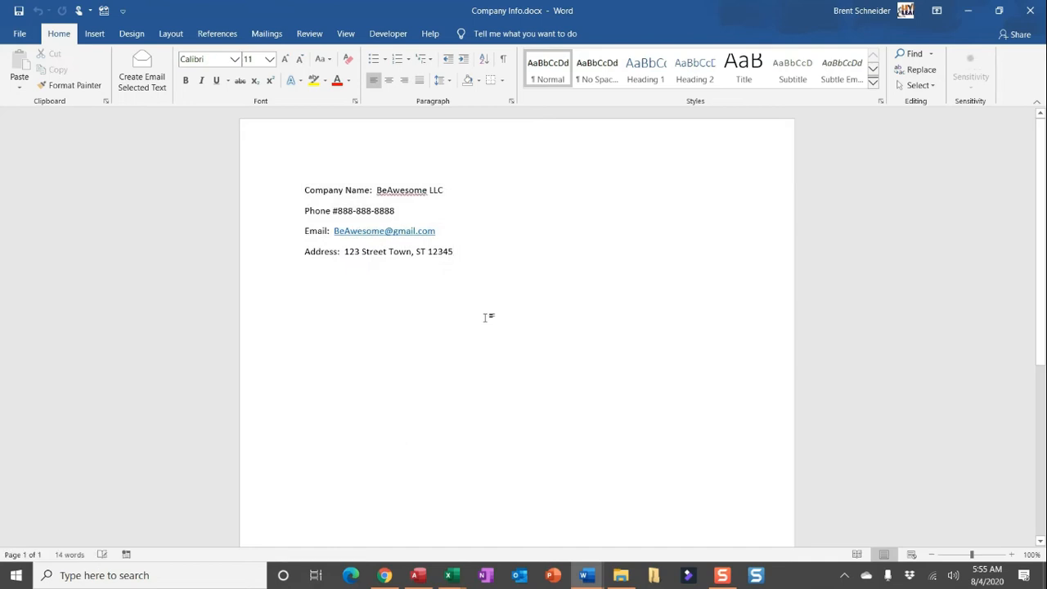
mouse_move(701, 251)
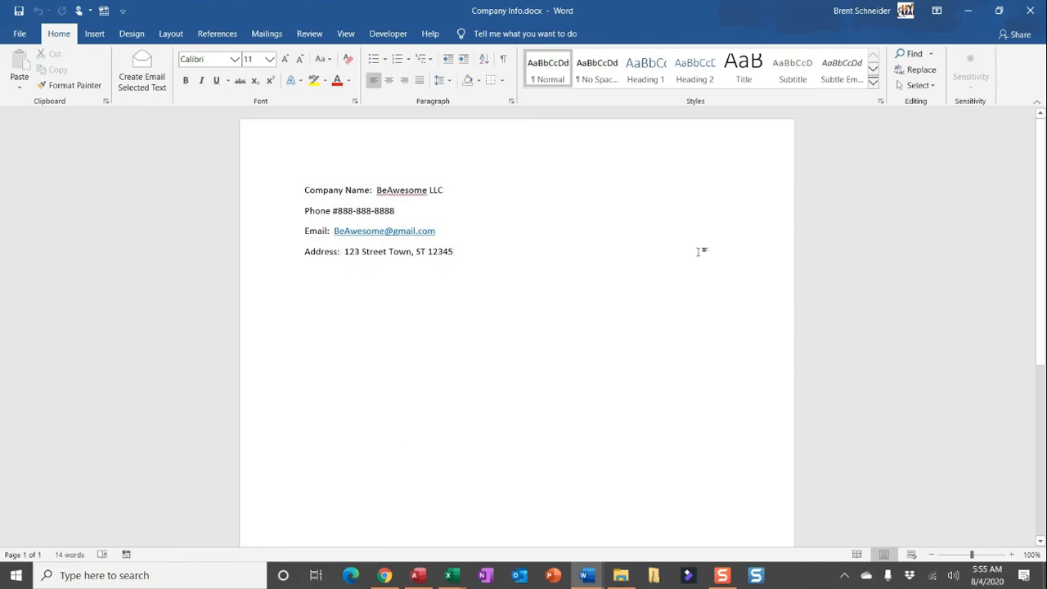
Return to the Excel workbook and run the Find & Replace Multiple Docs macro.
click(451, 575)
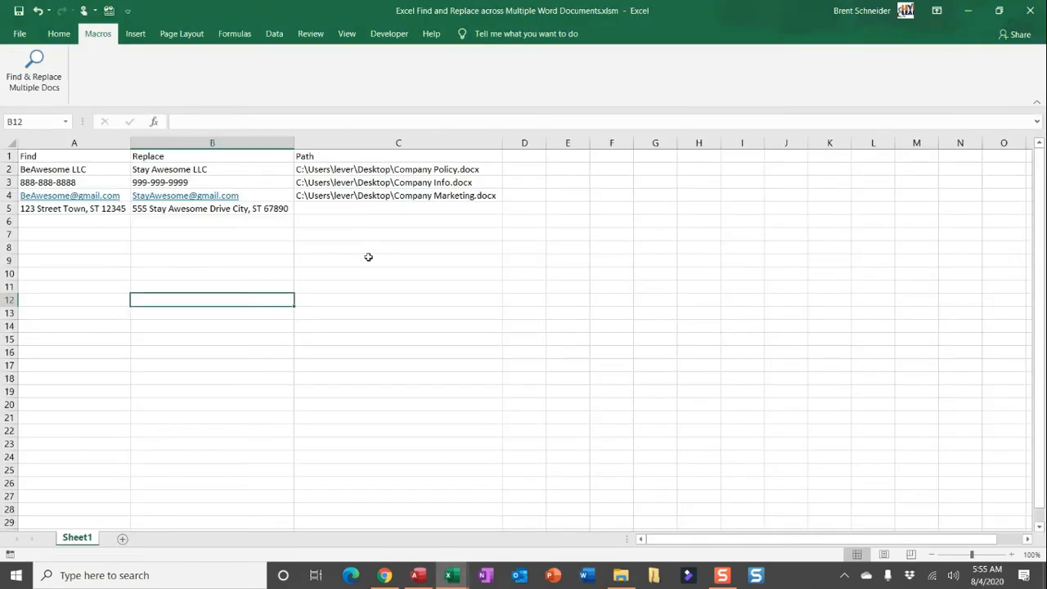
mouse_move(69, 85)
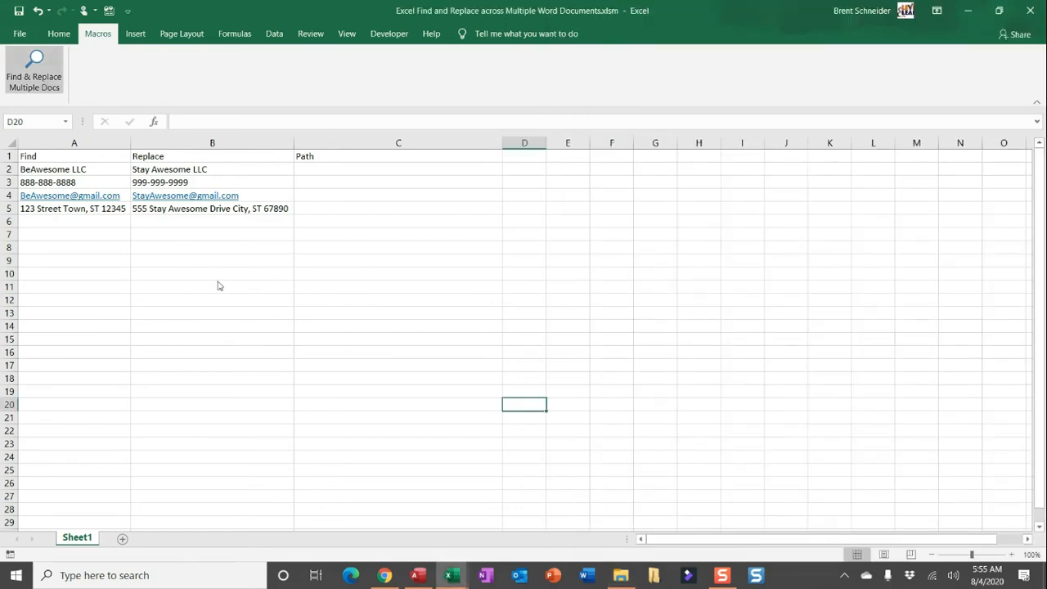
click(34, 70)
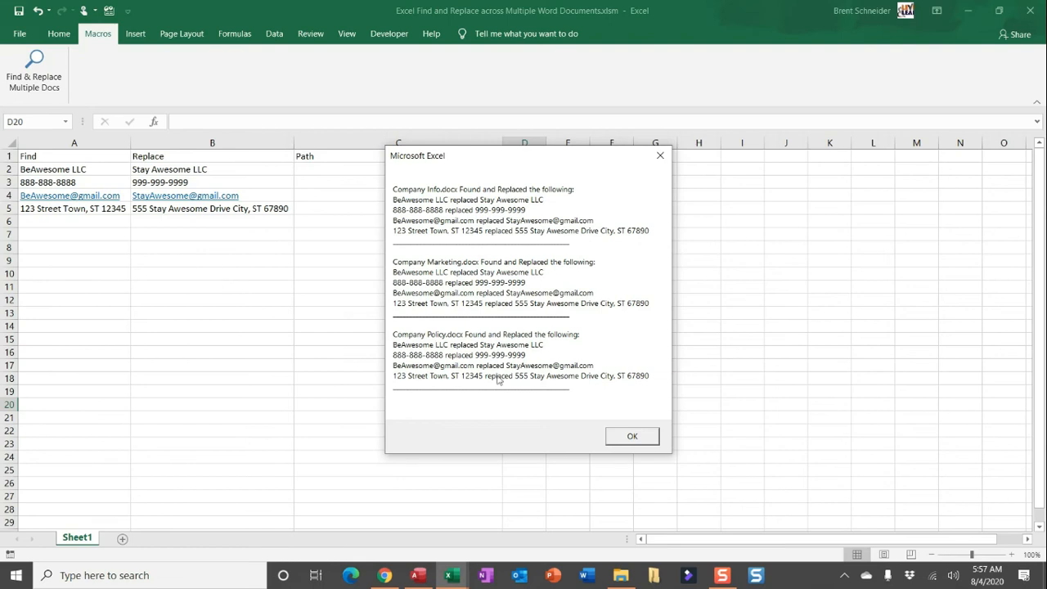
Dismiss the results summary, select cells in column C, and open the company documents folder.
click(631, 435)
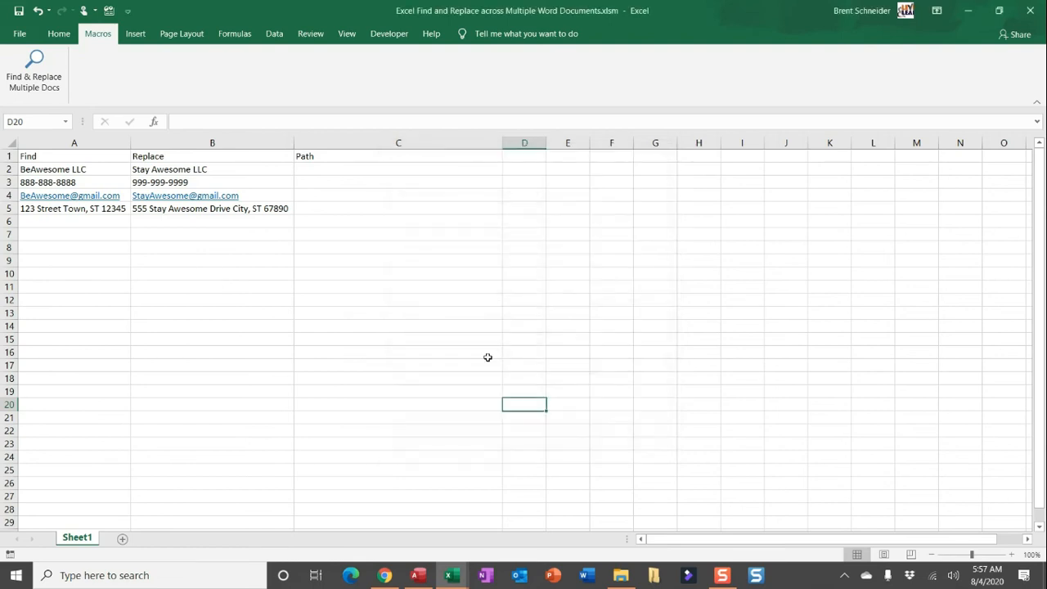
click(398, 312)
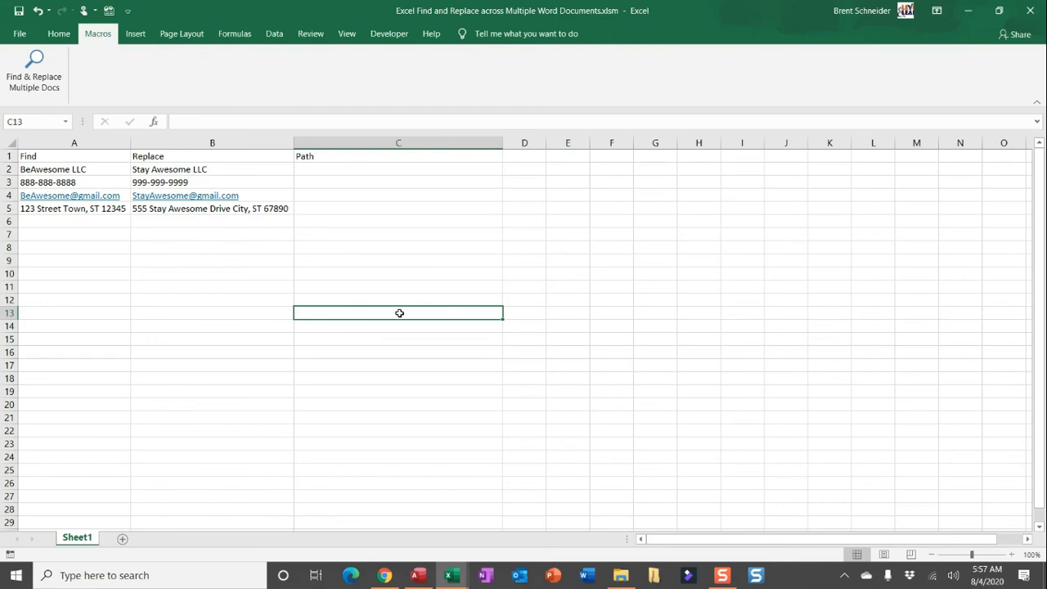
click(399, 169)
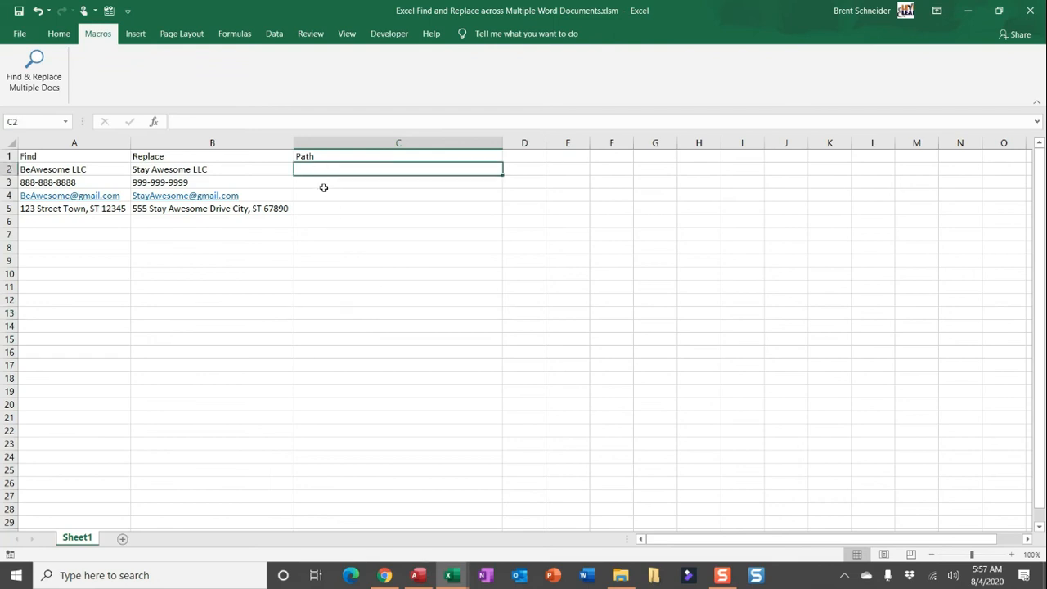
click(398, 208)
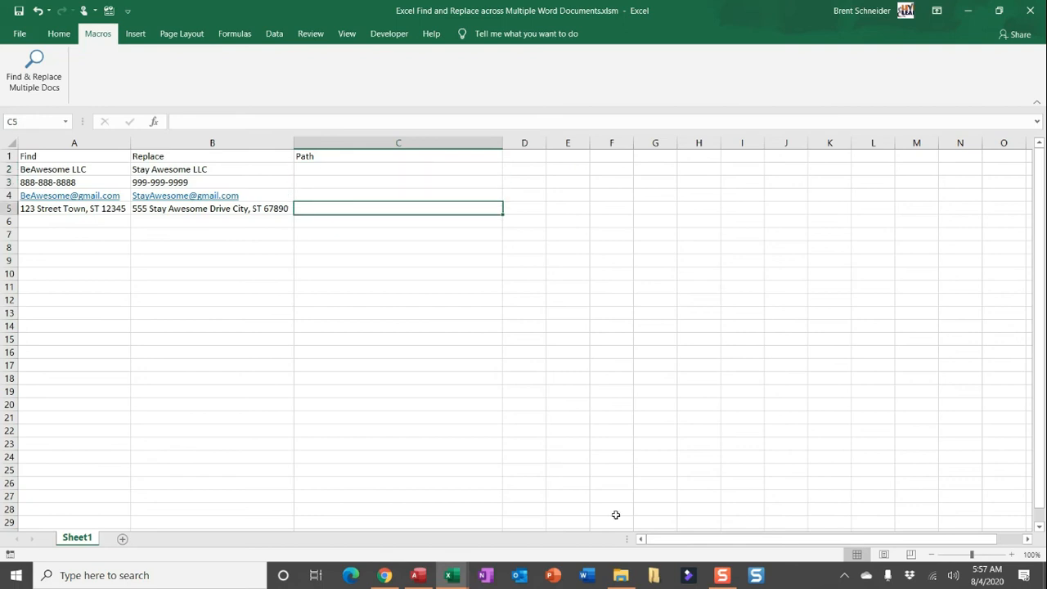
click(621, 576)
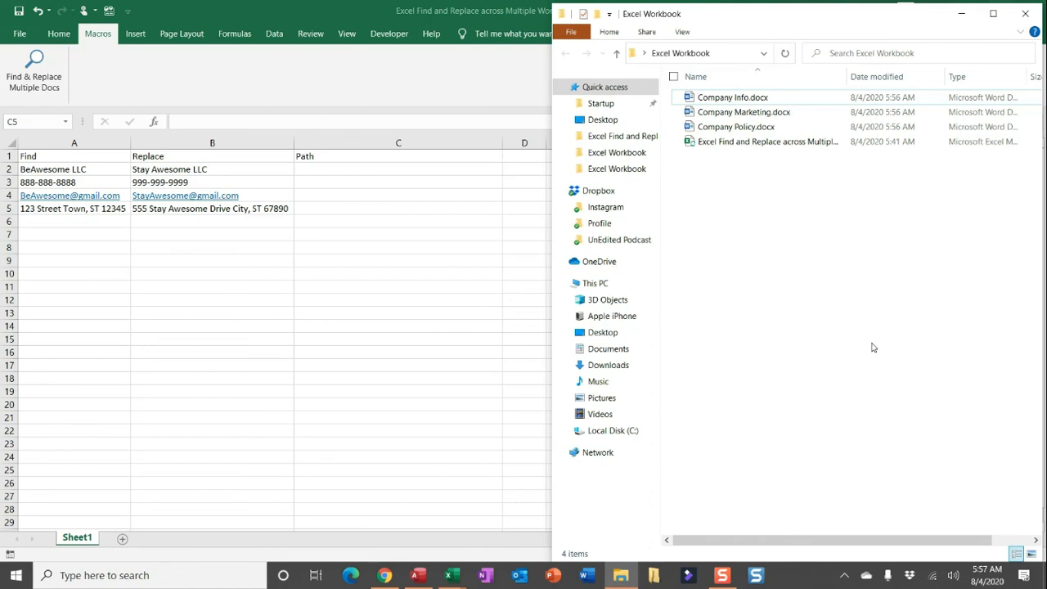
mouse_move(758, 361)
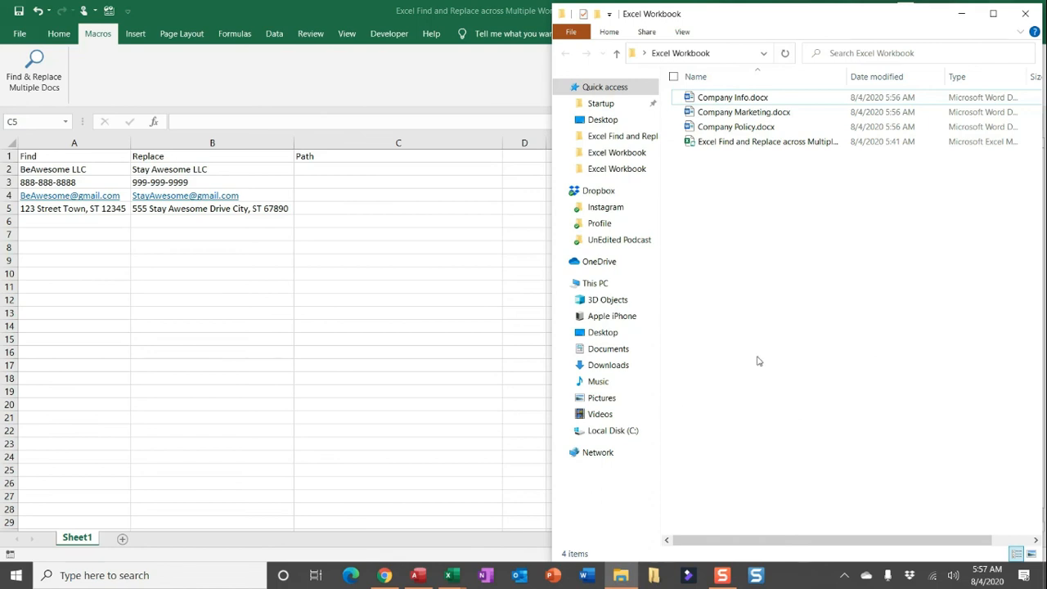